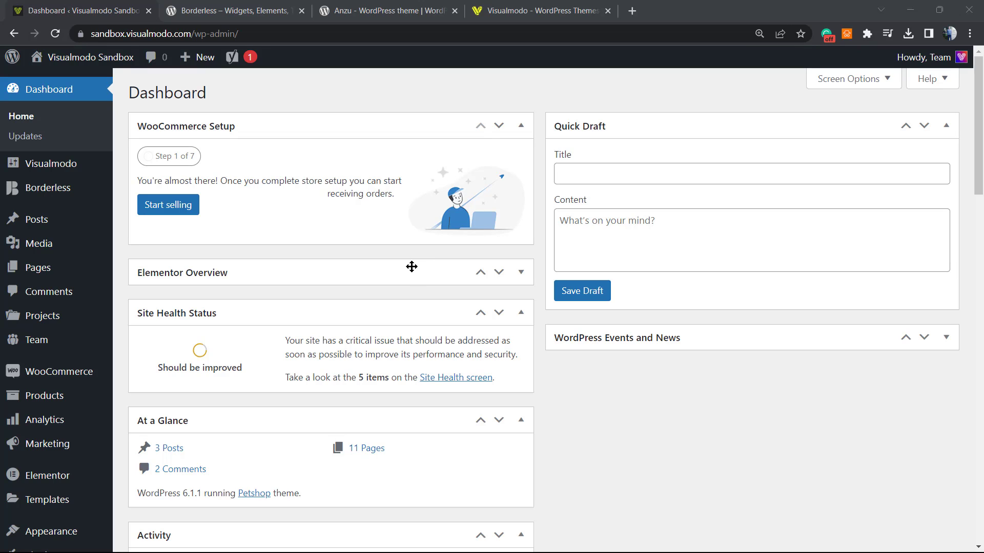
mouse_move(409, 273)
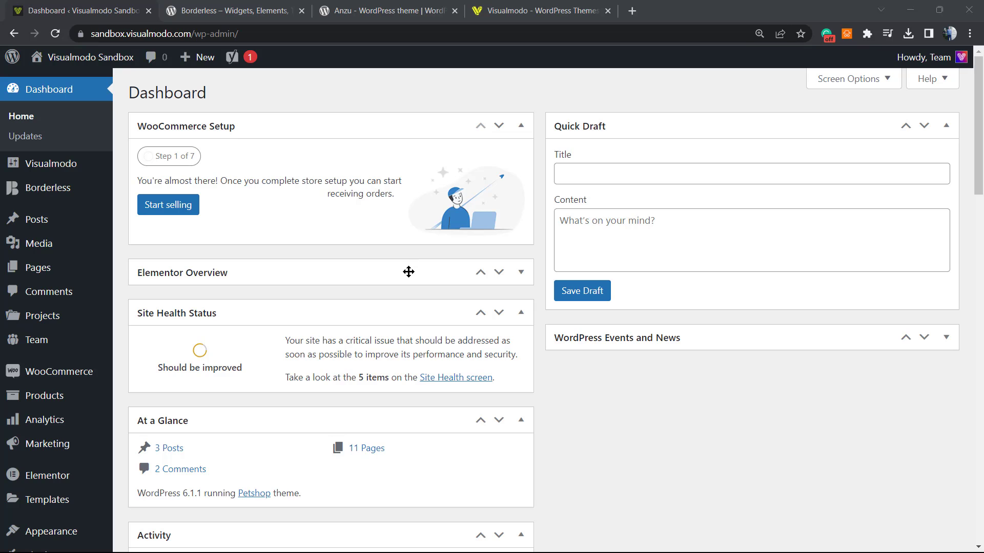
mouse_move(243, 254)
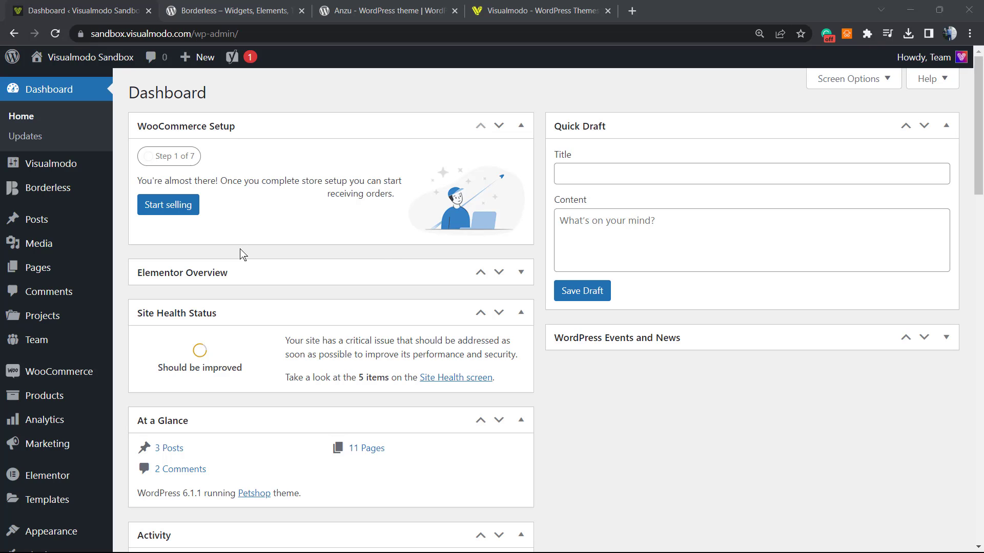
mouse_move(243, 363)
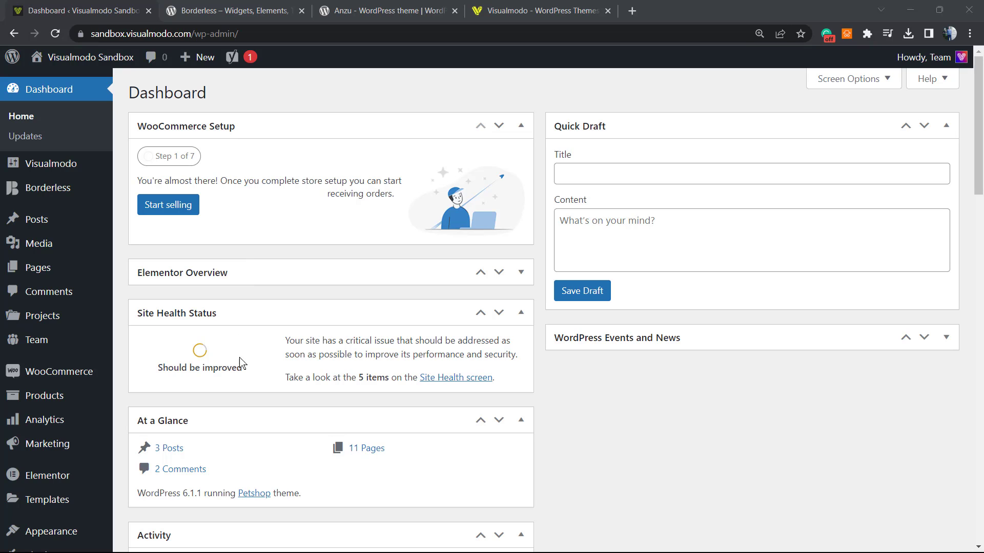
mouse_move(304, 321)
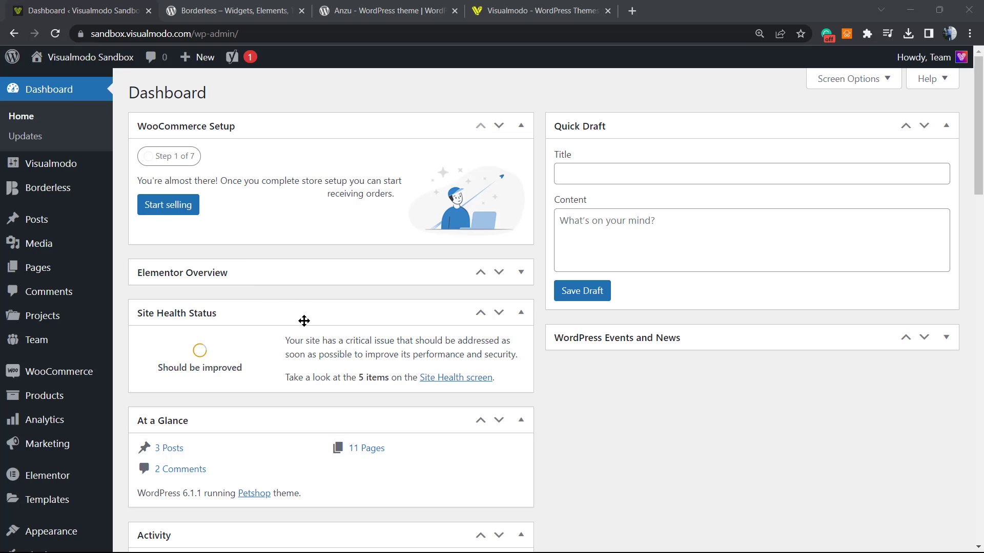
mouse_move(297, 307)
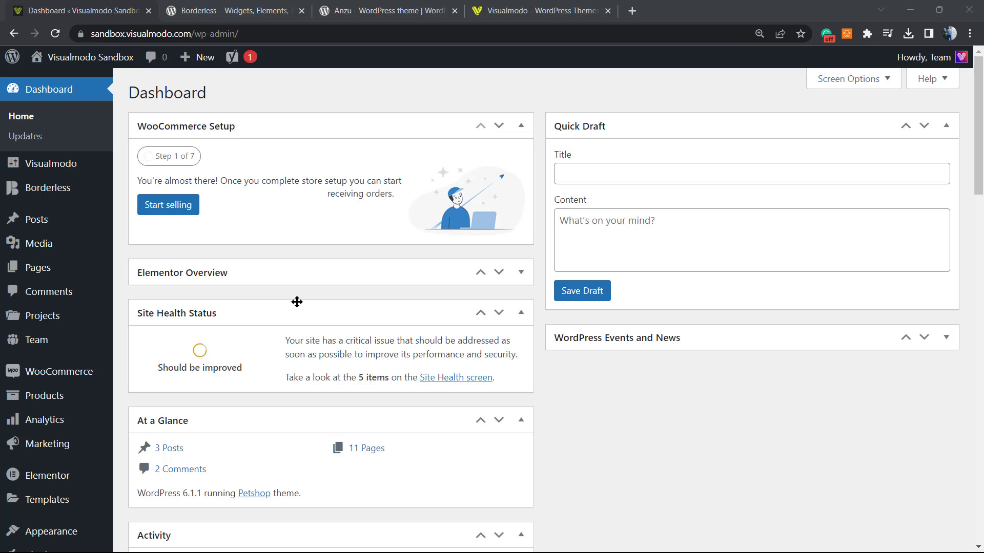
mouse_move(296, 295)
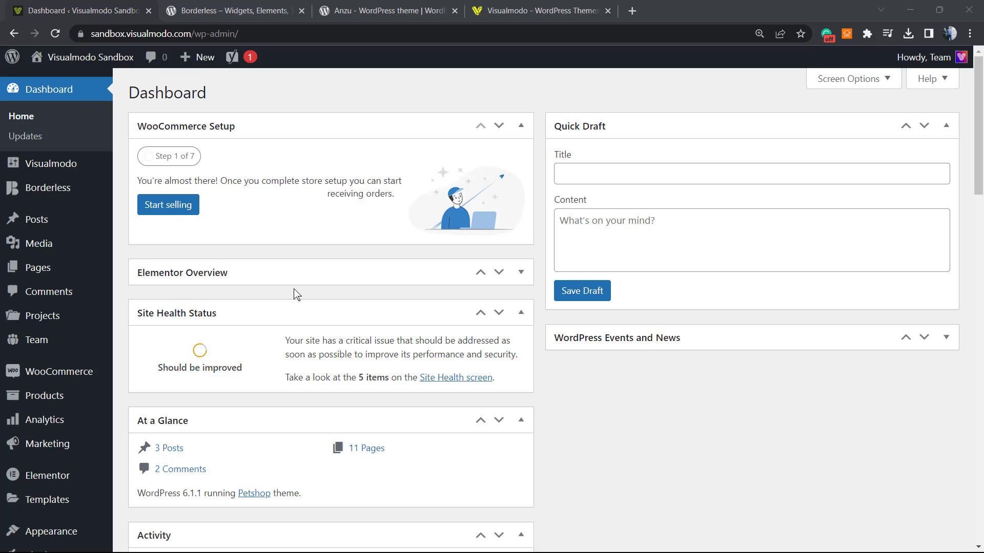
mouse_move(277, 297)
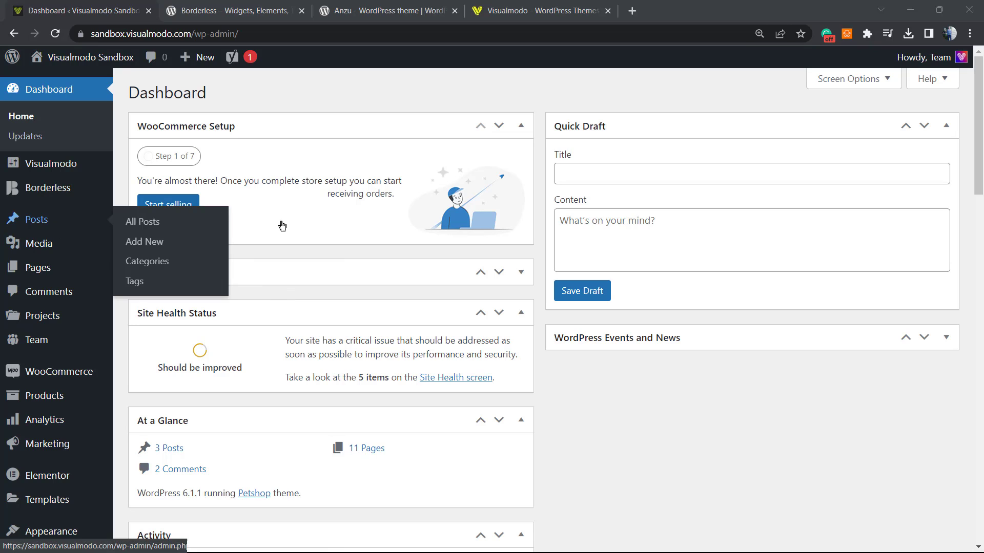
mouse_move(292, 286)
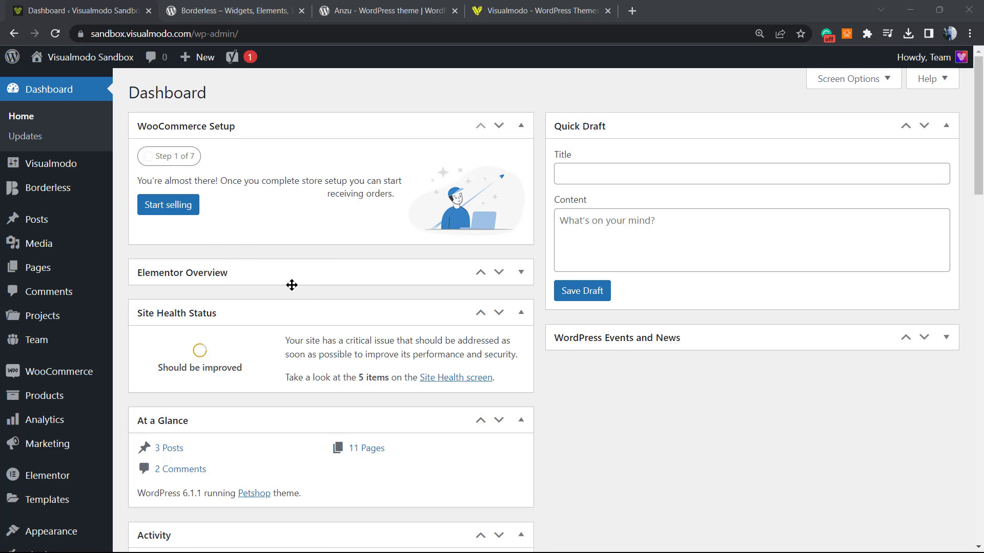
mouse_move(295, 290)
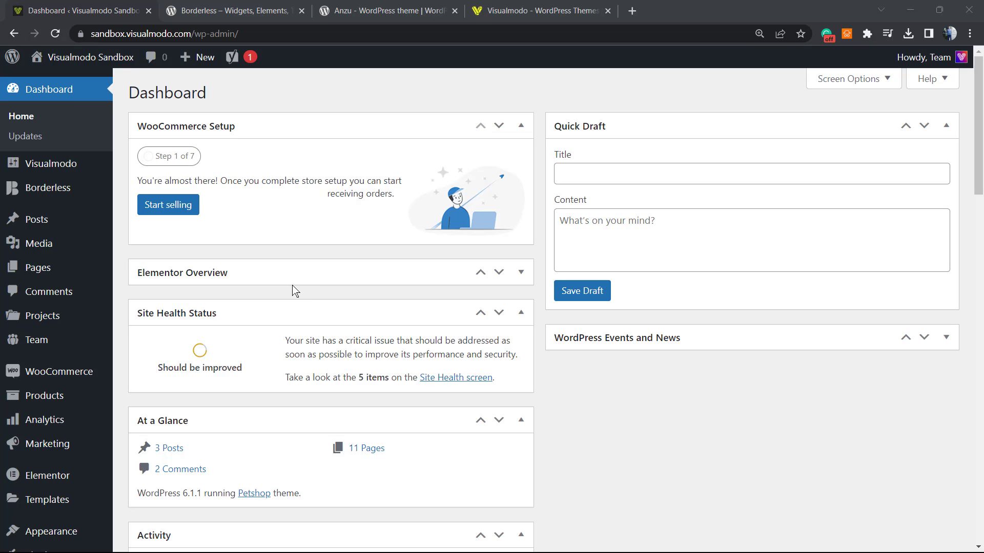
mouse_move(305, 254)
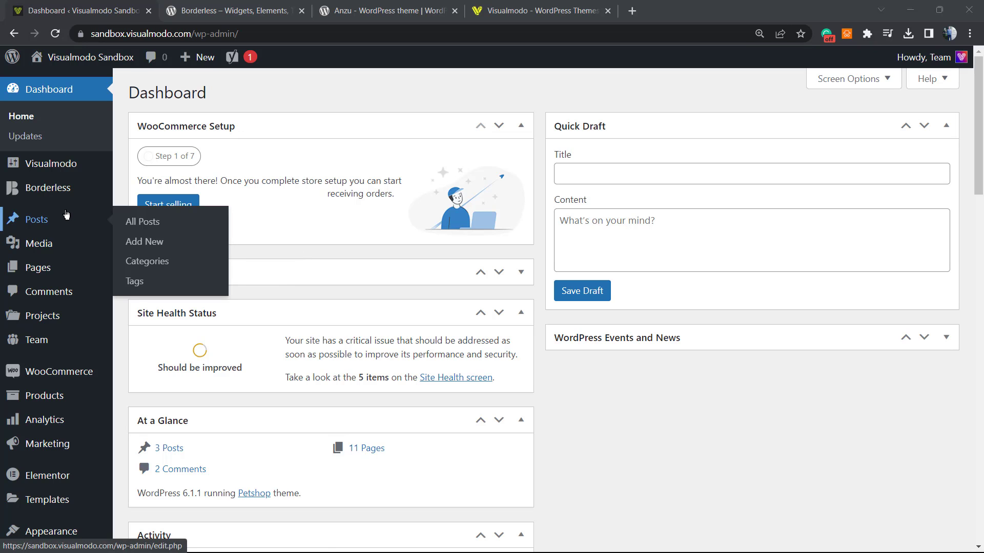
Open the 'Test' post for editing from the All Posts list
left_click(143, 222)
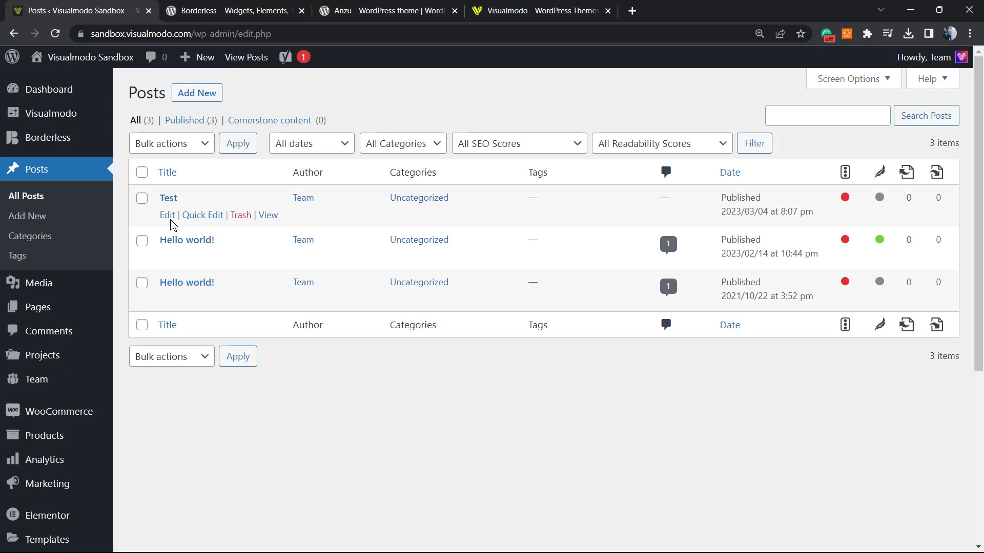
left_click(168, 198)
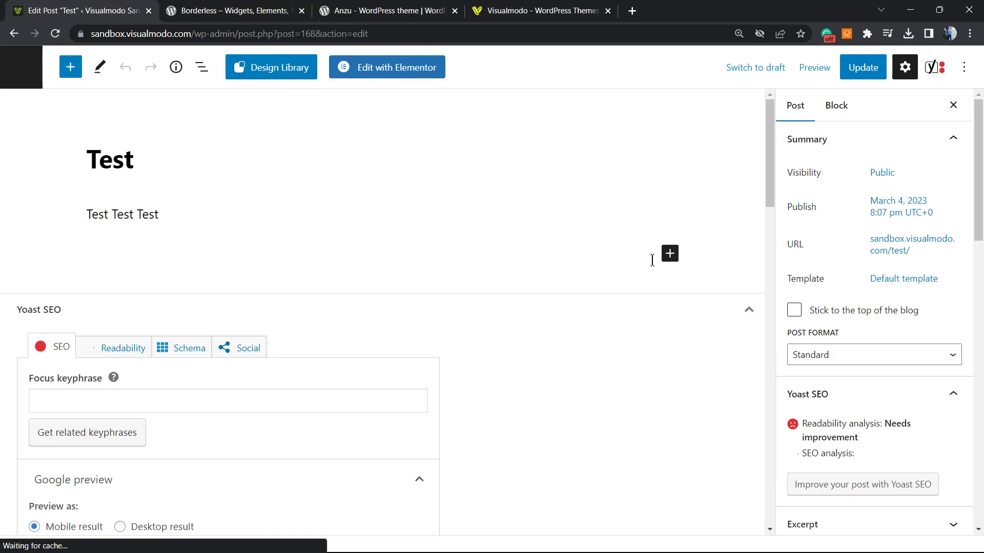
scroll("down", 3)
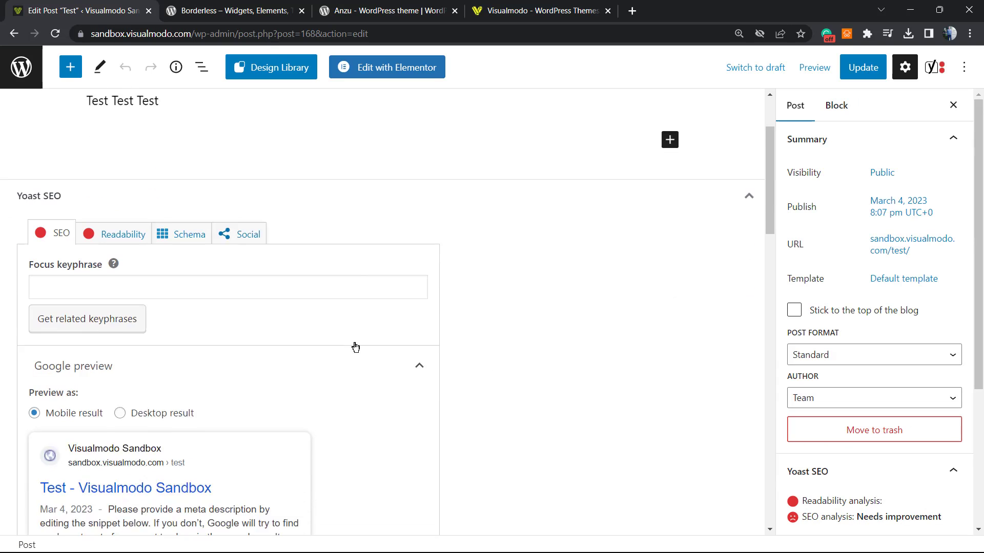
scroll("down", 3)
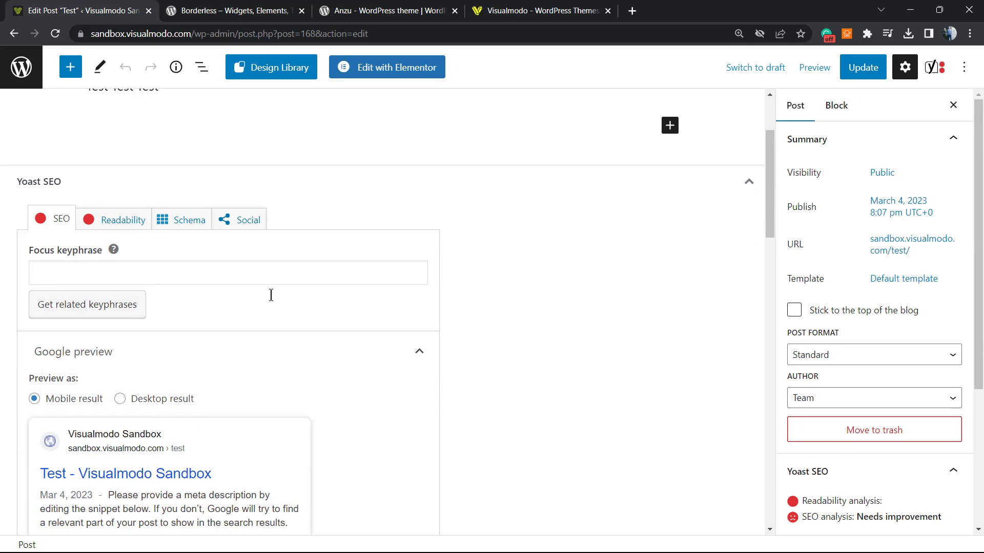
scroll("down", 3)
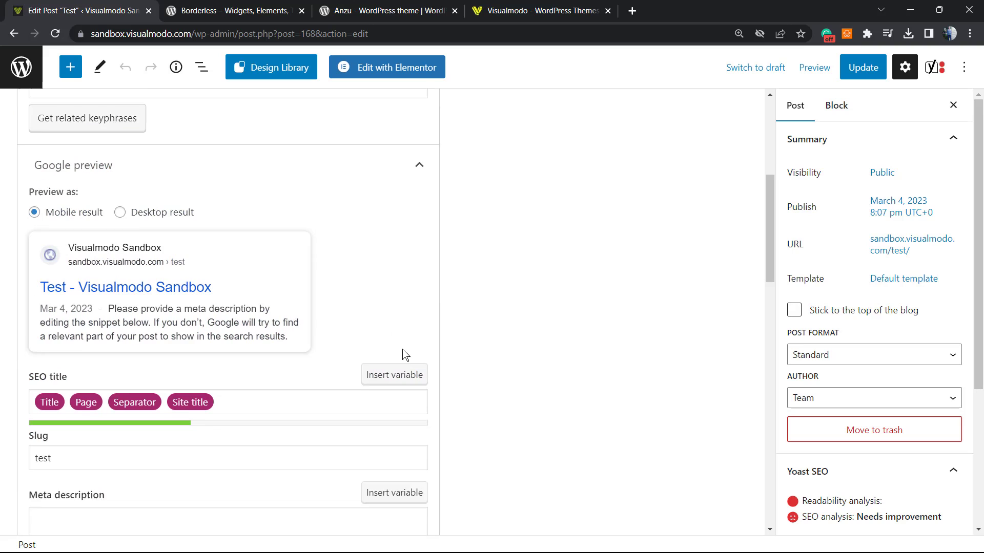
scroll("down", 3)
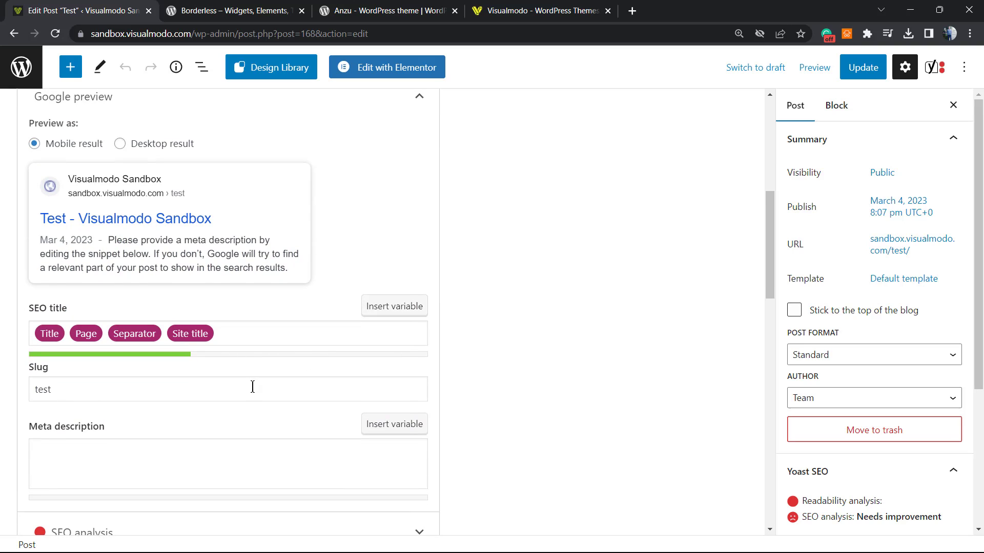
scroll("down", 3)
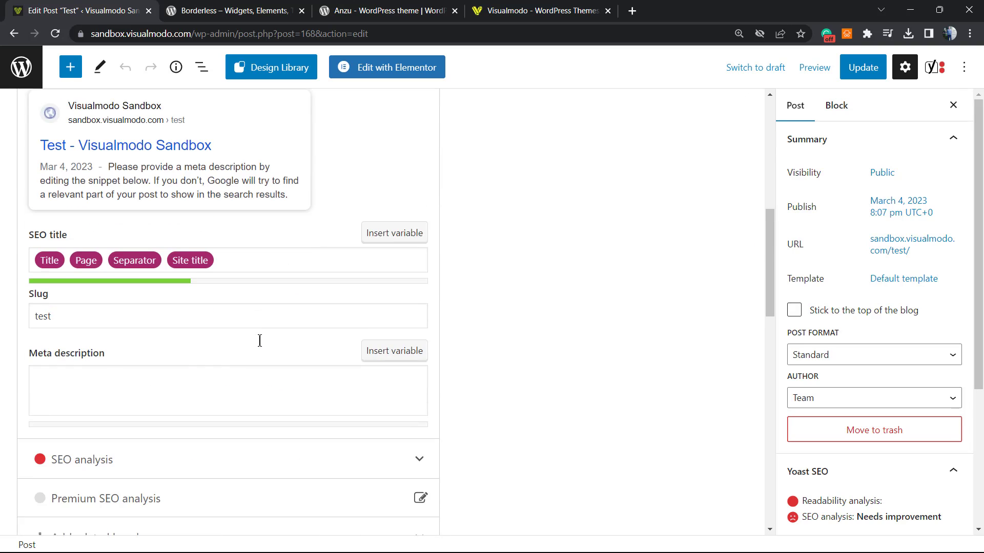
scroll("down", 3)
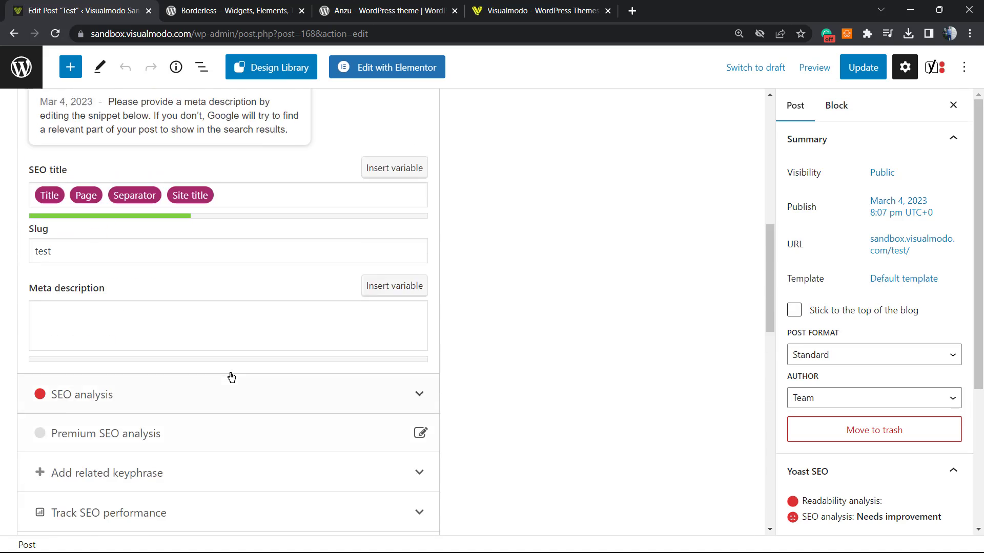
scroll("up", 3)
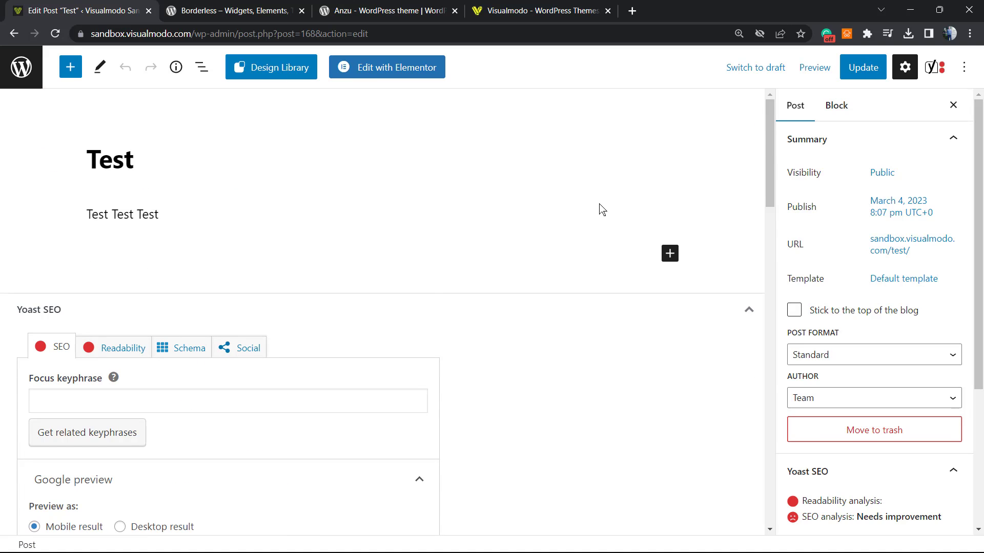
mouse_move(22, 68)
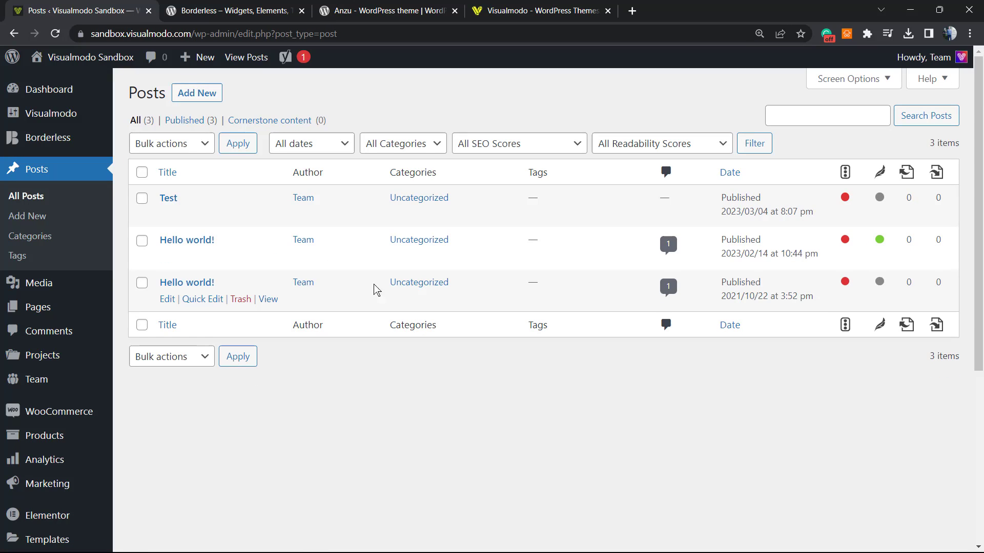
mouse_move(313, 294)
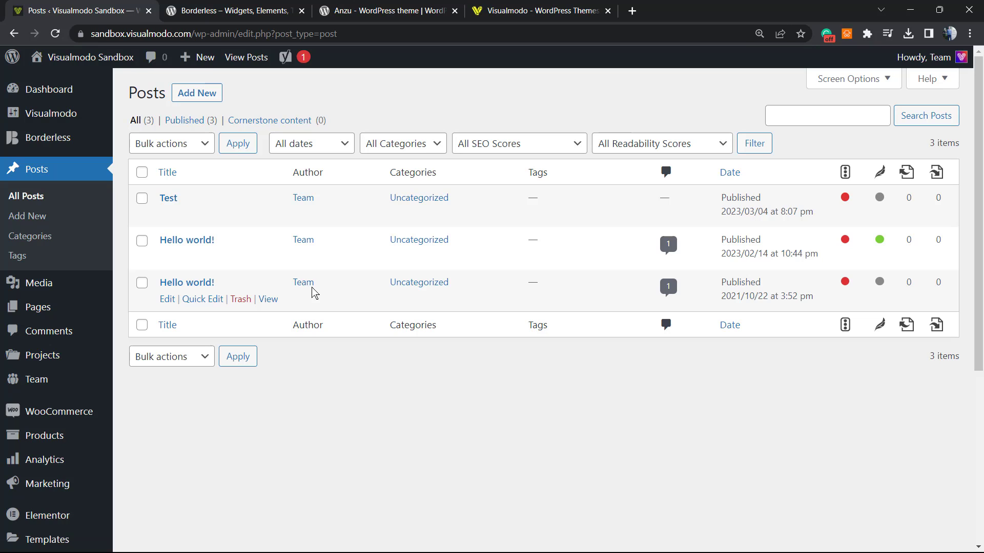
mouse_move(17, 443)
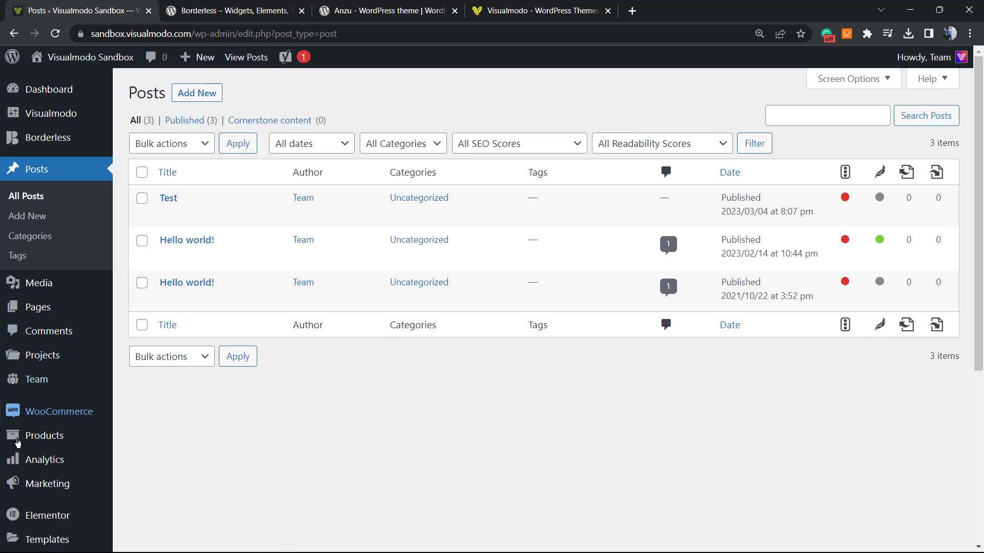
mouse_move(70, 389)
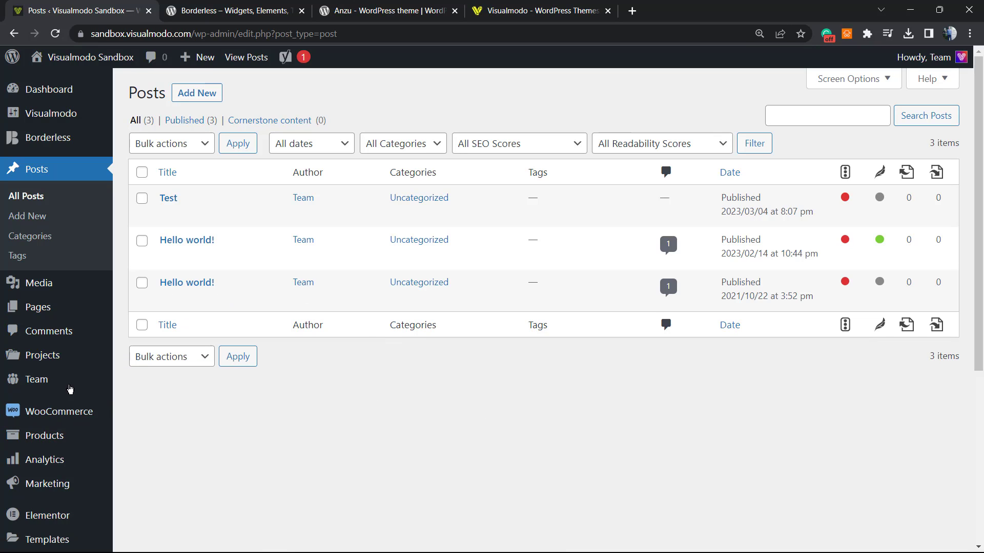
mouse_move(478, 421)
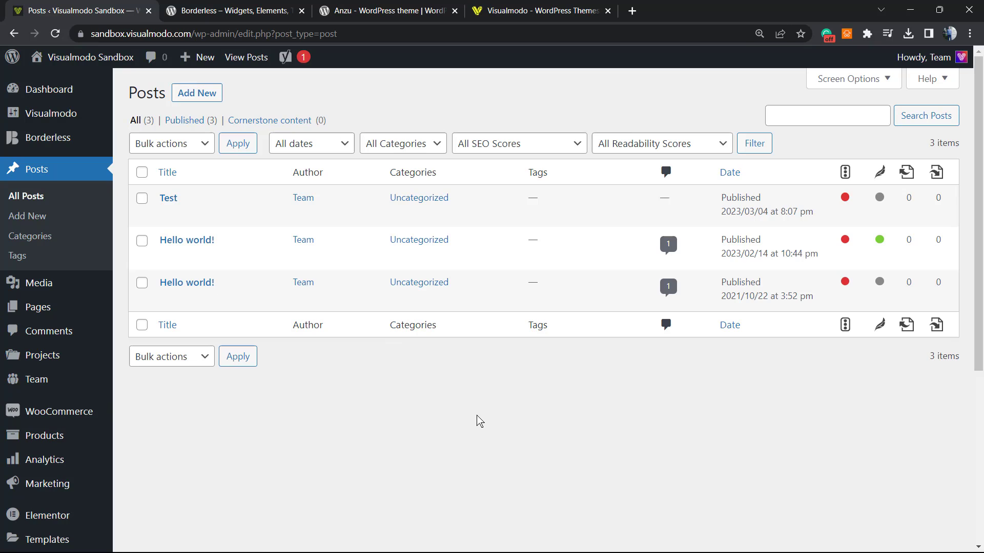
mouse_move(458, 448)
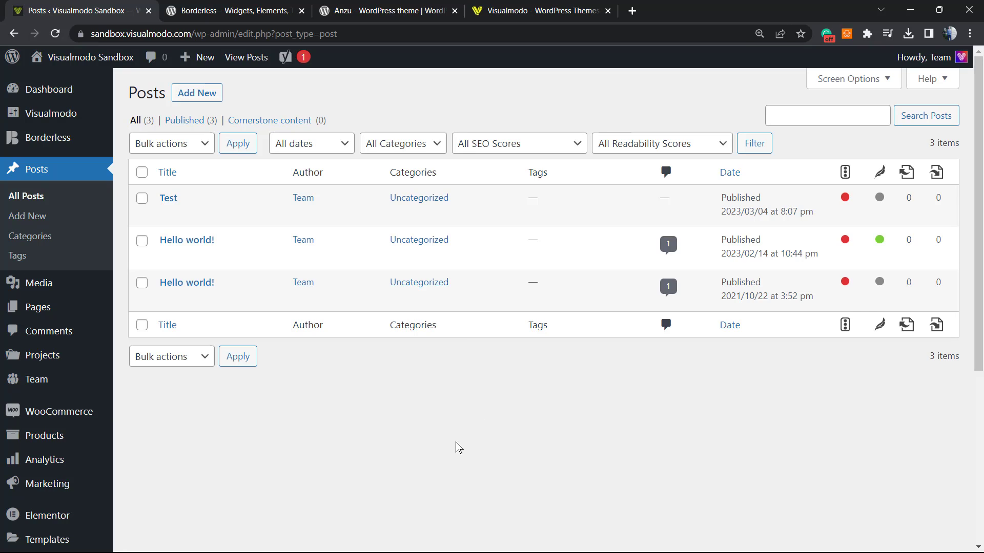
mouse_move(307, 393)
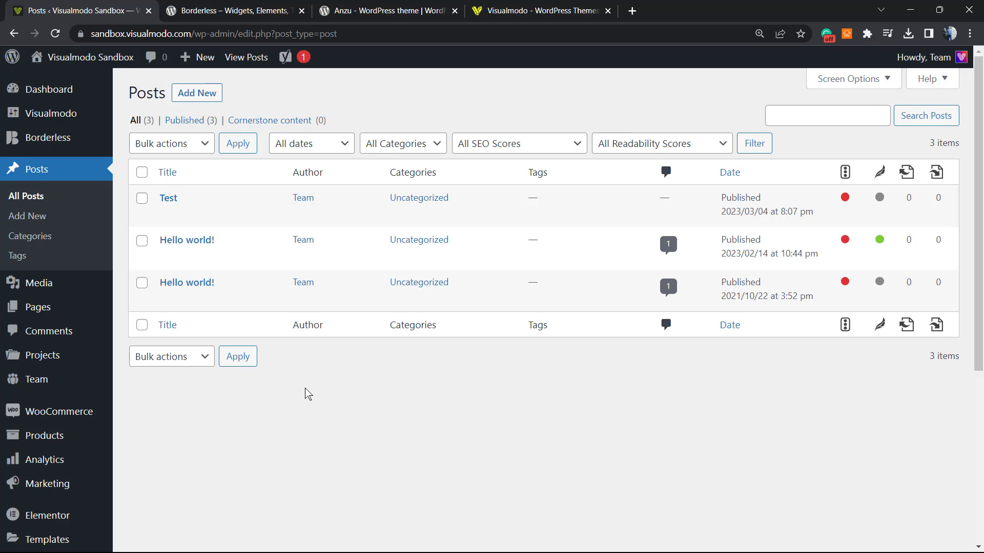
mouse_move(263, 371)
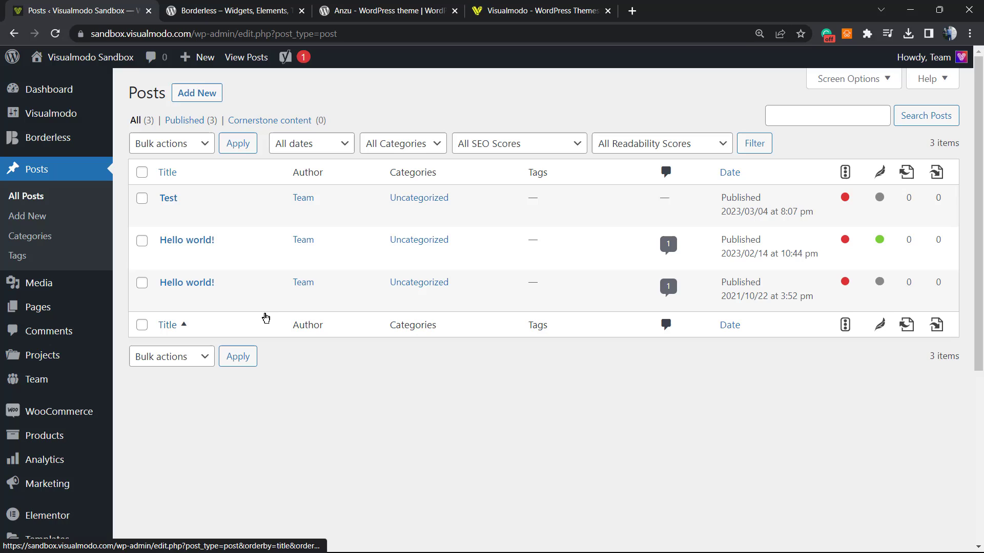
mouse_move(220, 327)
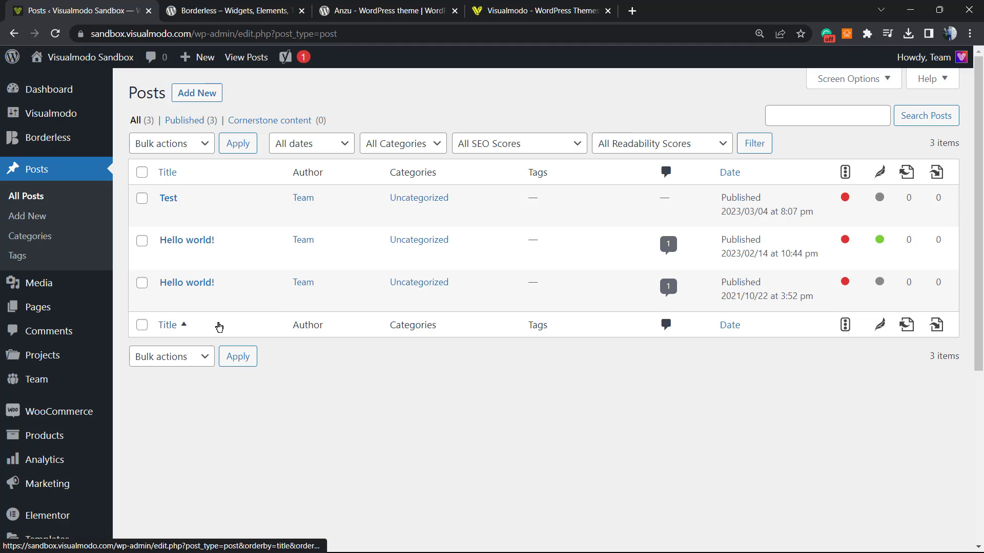
mouse_move(227, 334)
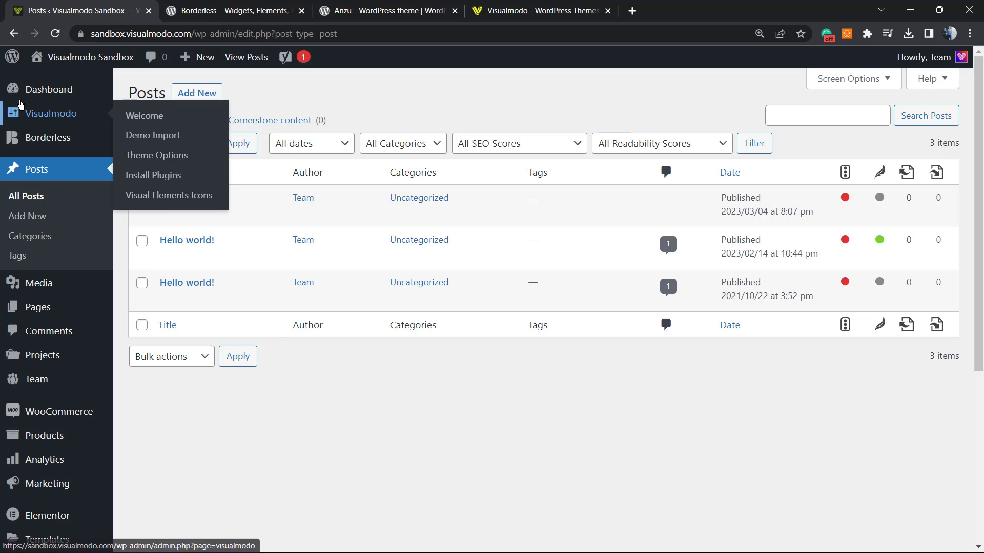
Open the Dashboard overview and review its setup, site health and activity widgets
left_click(50, 88)
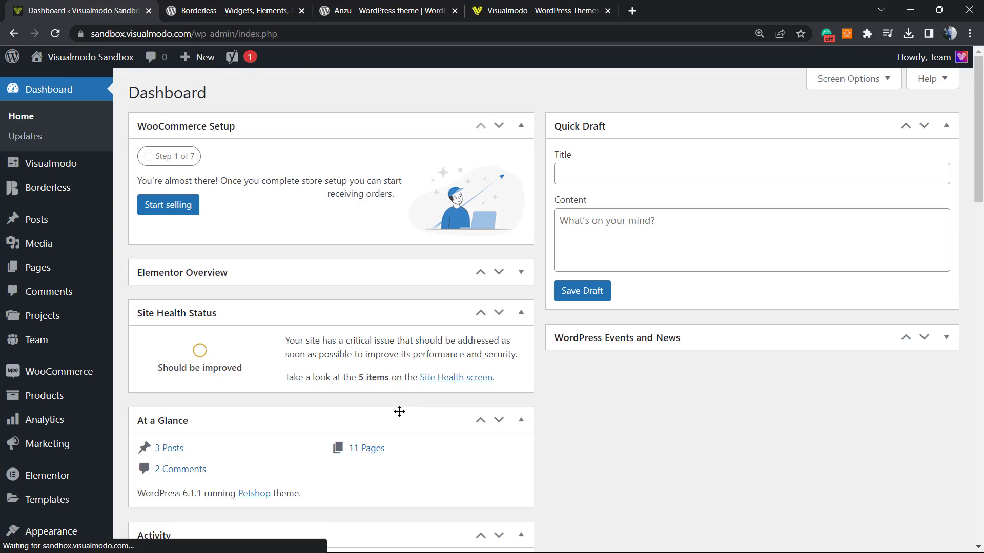
mouse_move(254, 379)
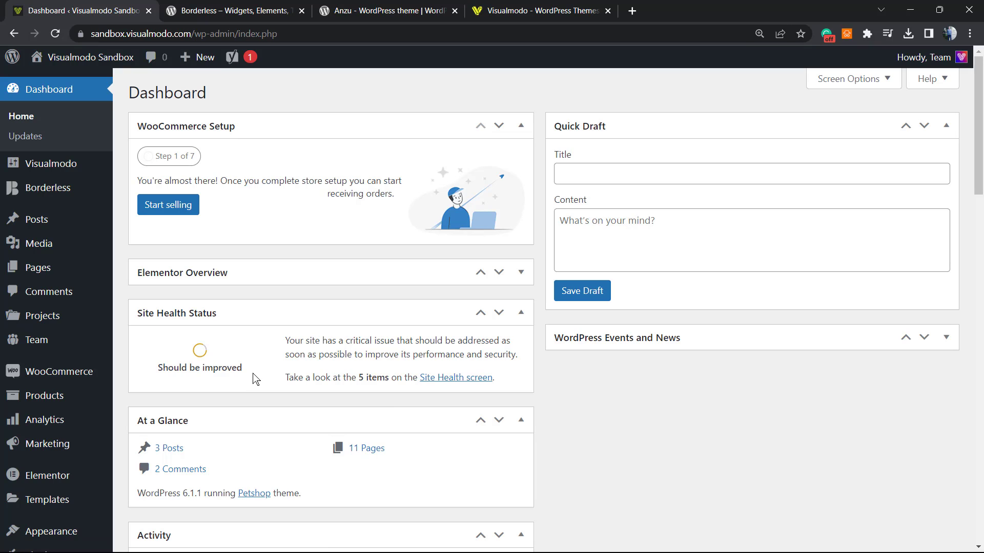
mouse_move(248, 381)
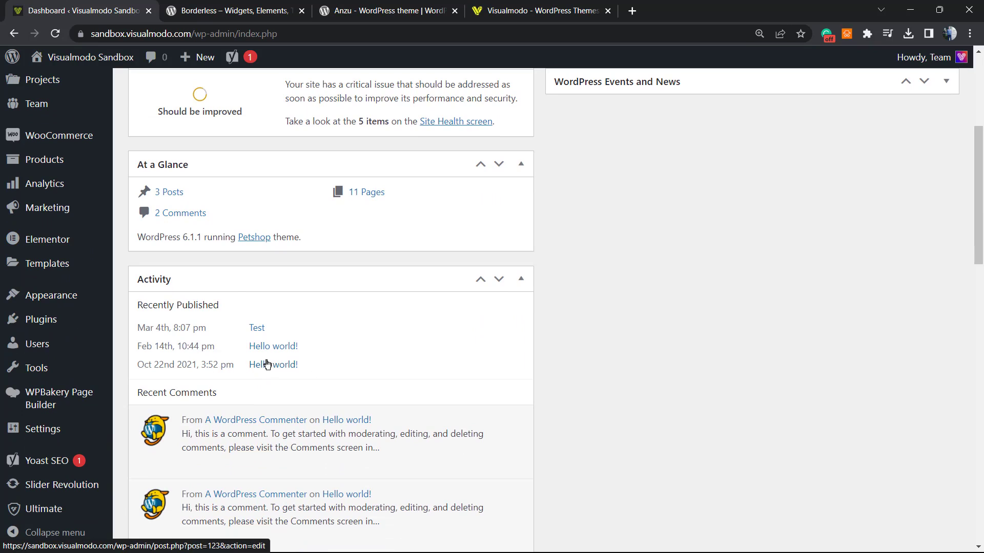
mouse_move(244, 348)
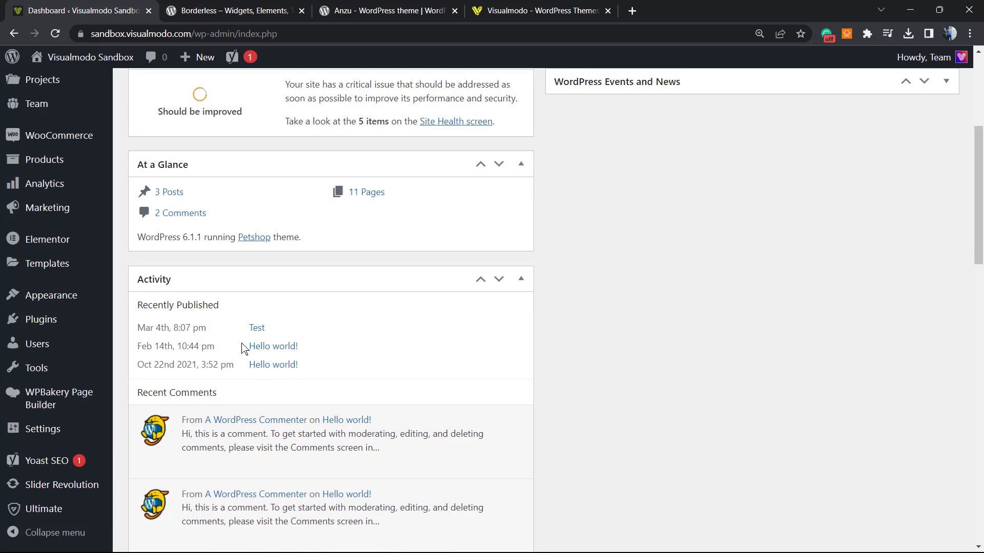
mouse_move(206, 363)
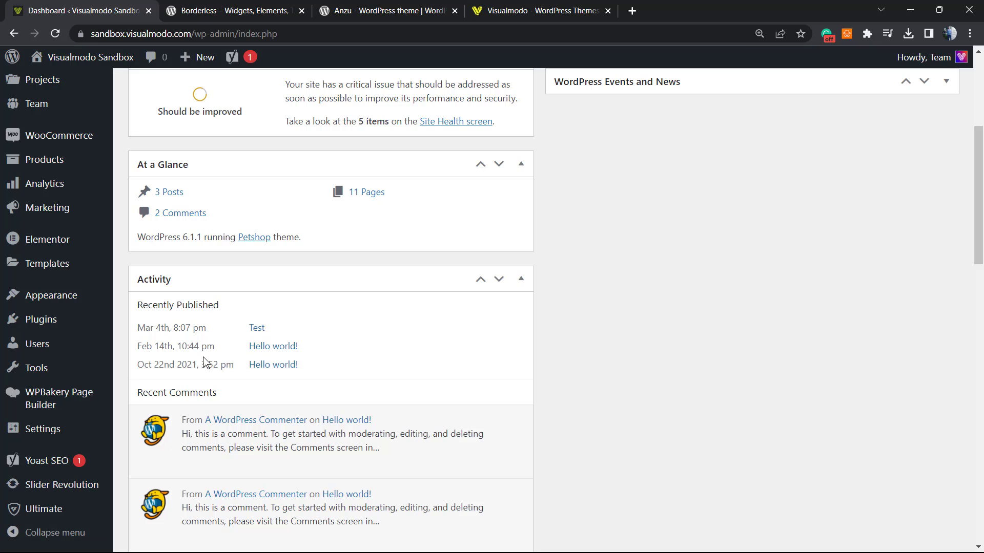
mouse_move(201, 347)
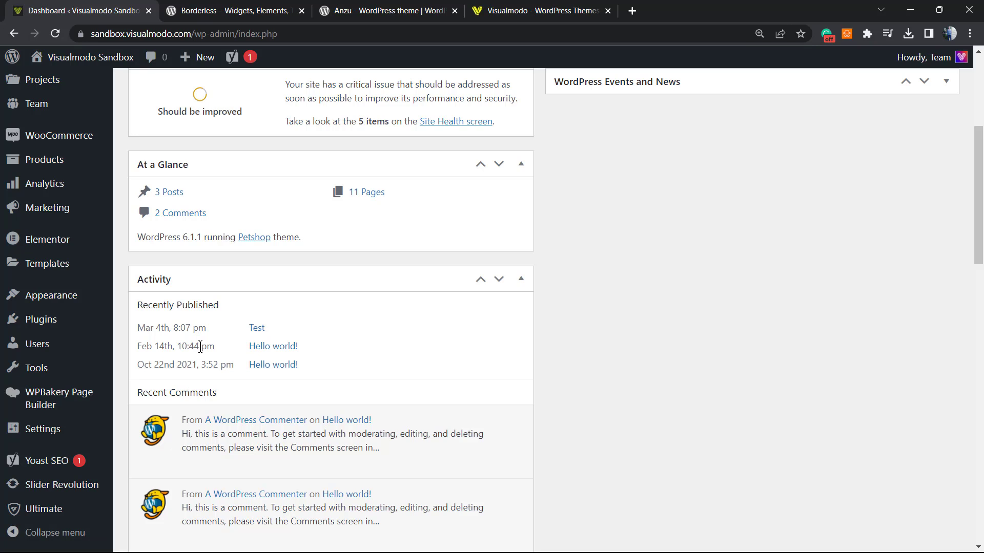
mouse_move(178, 357)
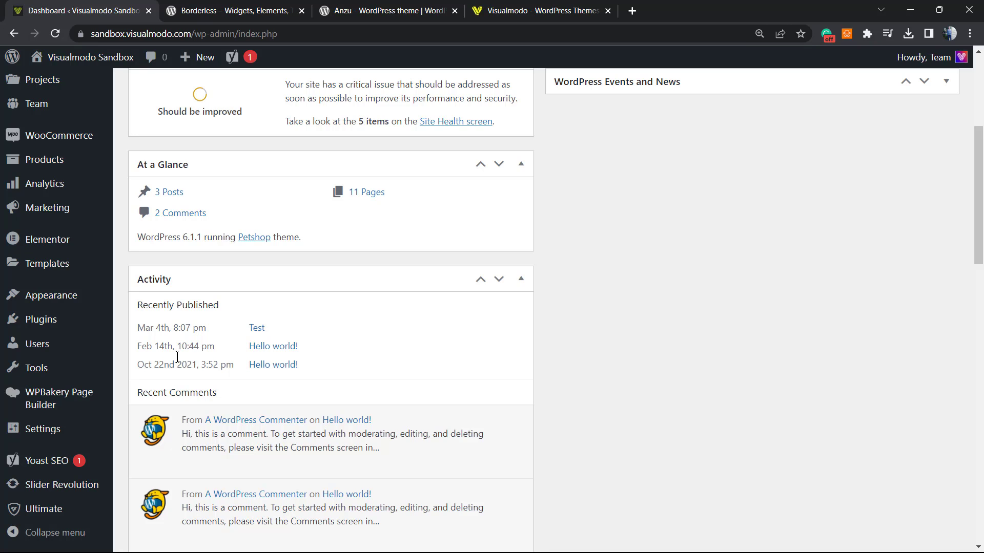
scroll("up", 3)
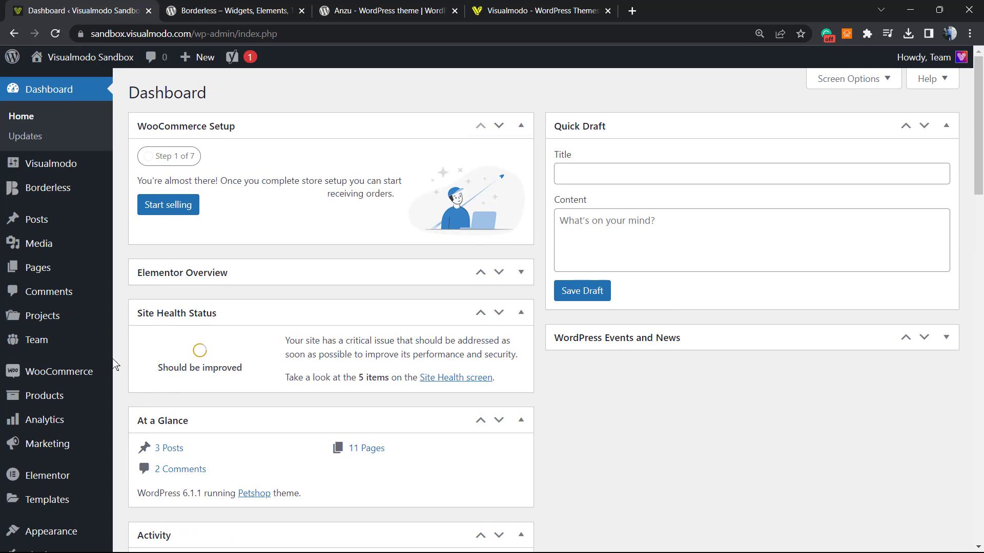
mouse_move(194, 363)
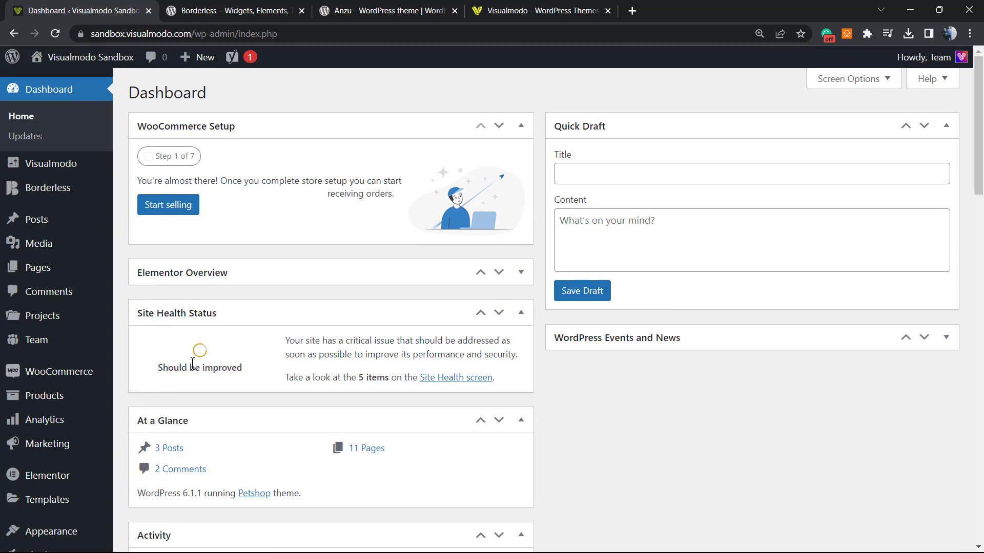
mouse_move(214, 304)
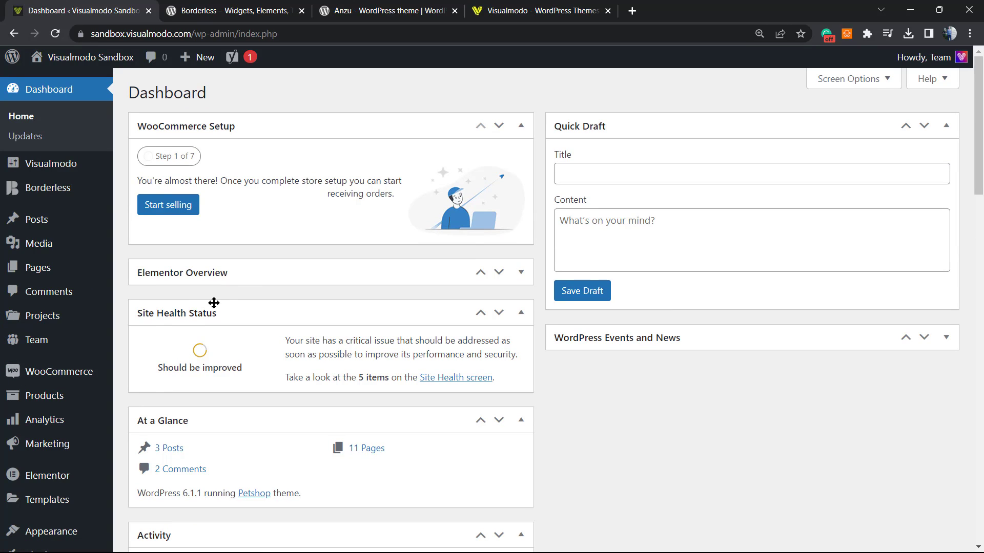
mouse_move(99, 328)
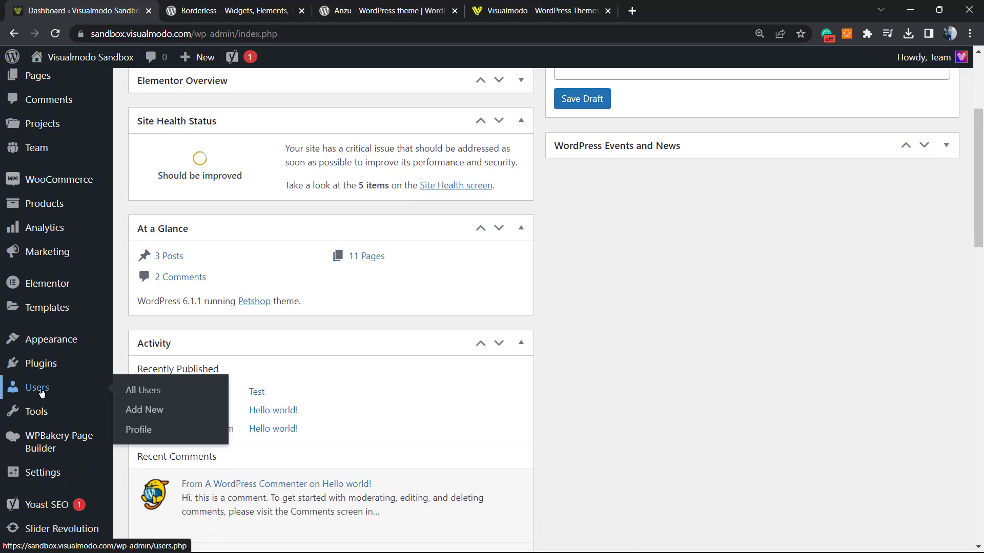
mouse_move(43, 399)
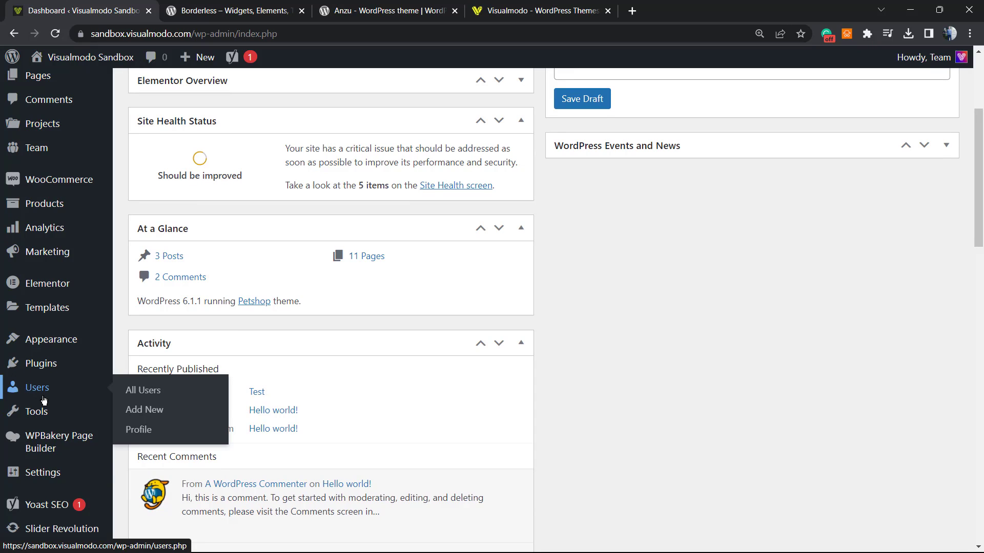
mouse_move(145, 410)
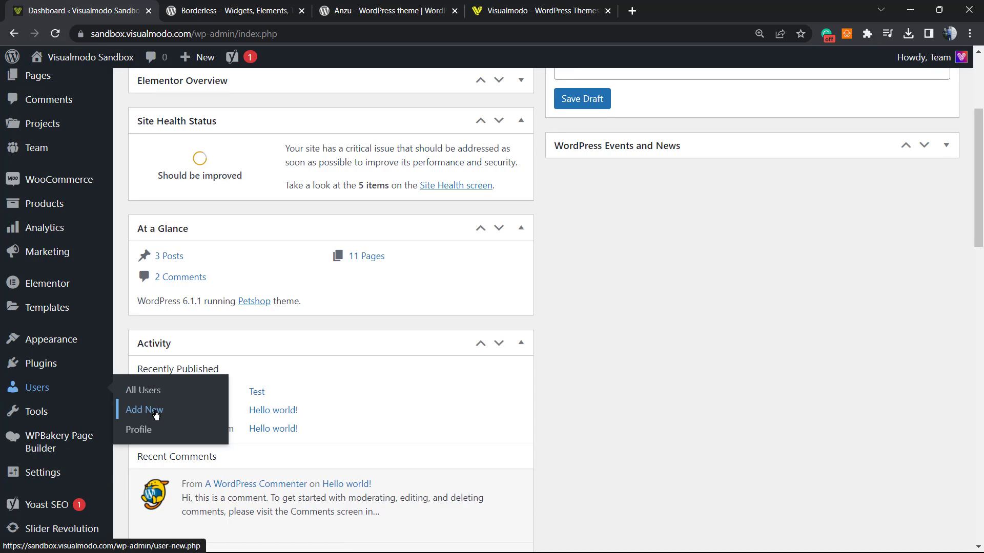
Open the blank Add New User form from the Users menu
left_click(144, 410)
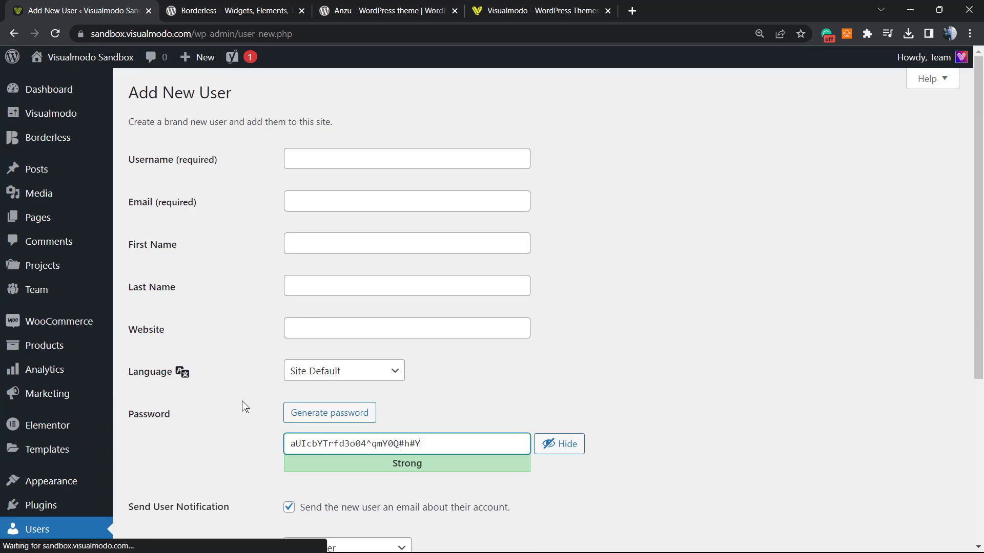
mouse_move(317, 237)
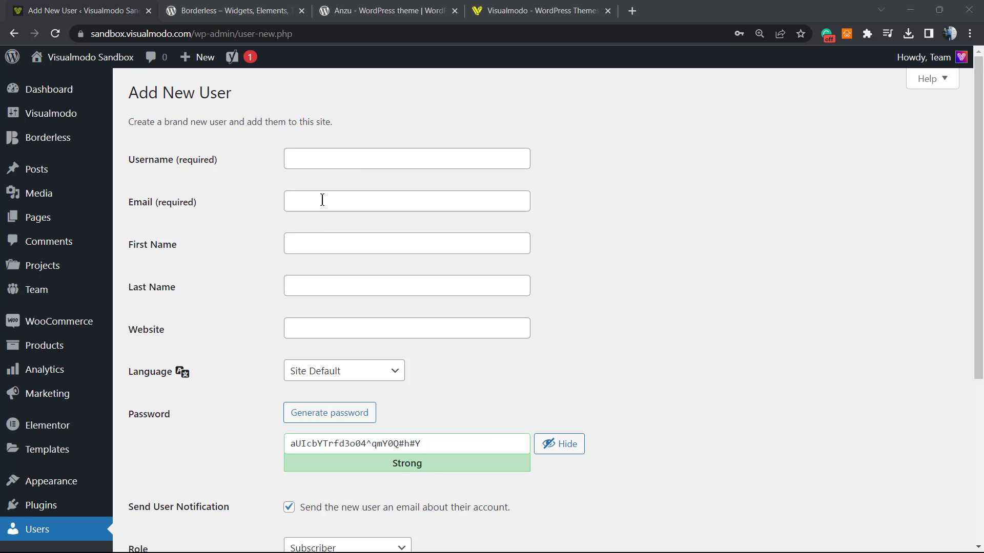
mouse_move(331, 295)
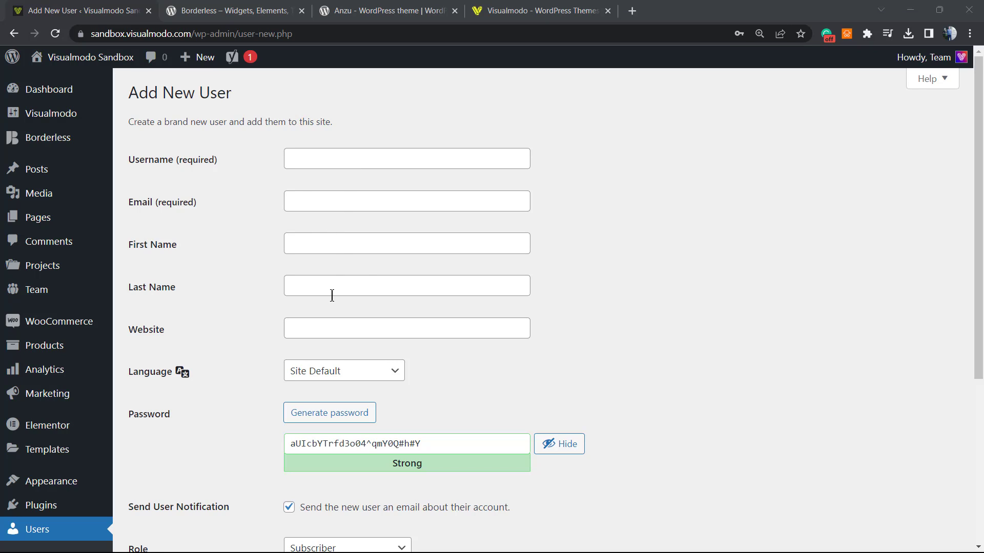
Generate a fresh strong password for the new user, leaving username and email empty
scroll("down", 3)
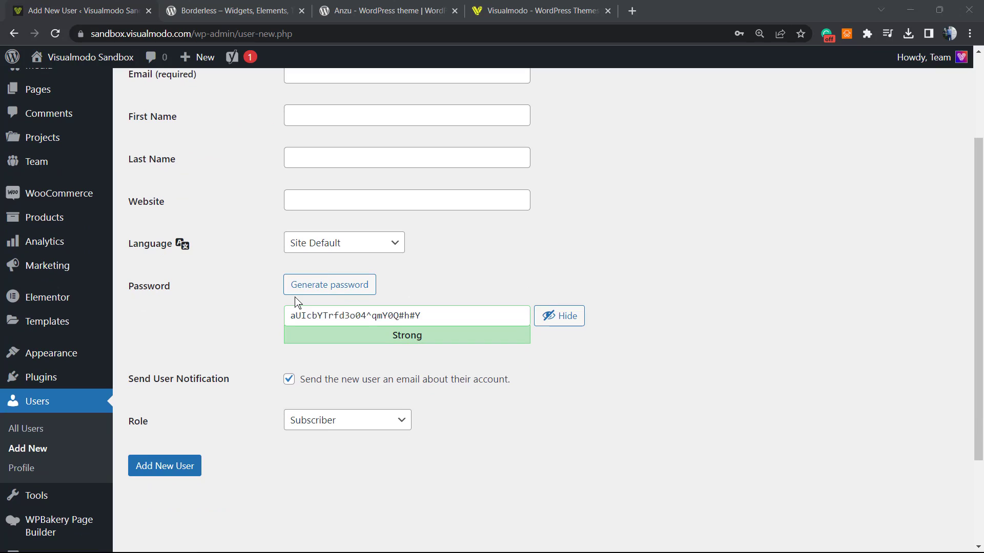
mouse_move(329, 253)
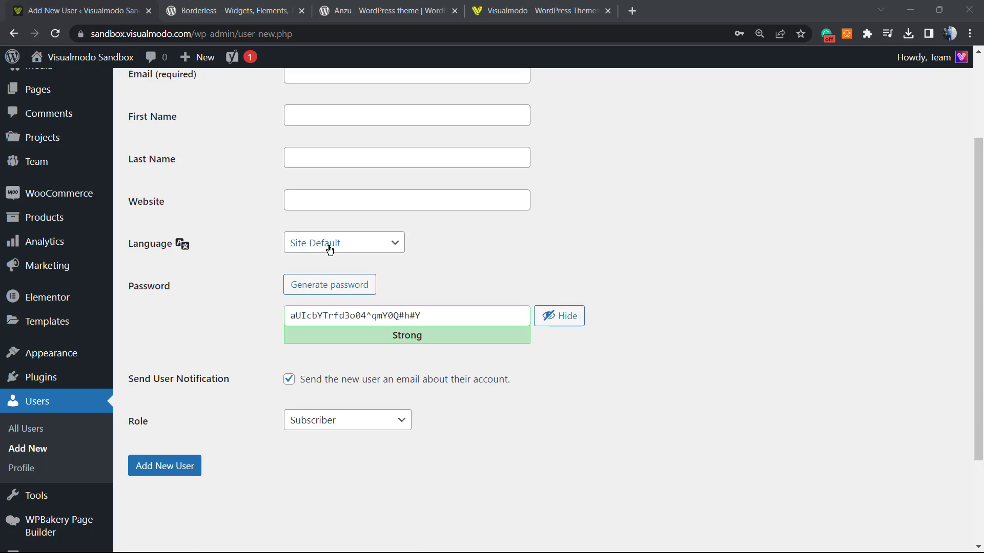
mouse_move(253, 301)
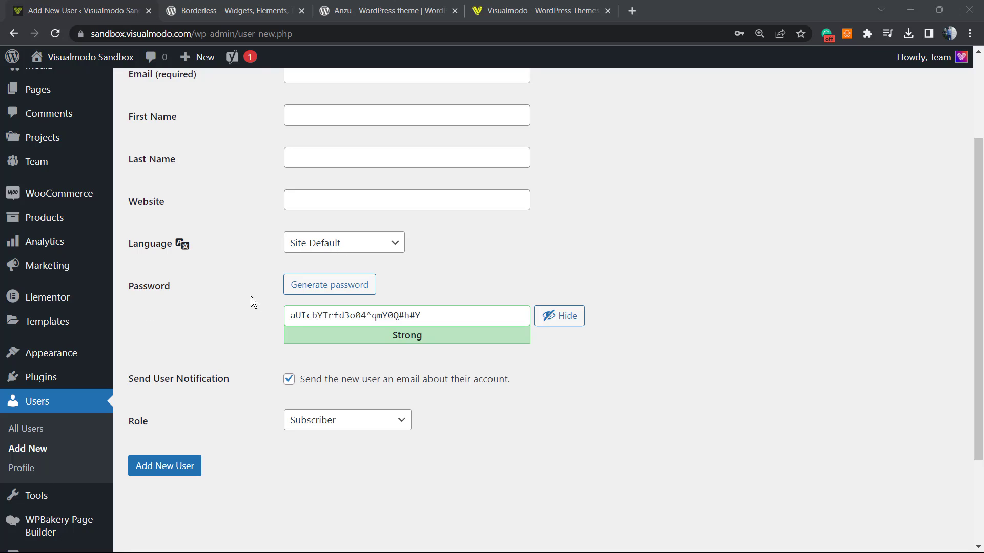
mouse_move(298, 307)
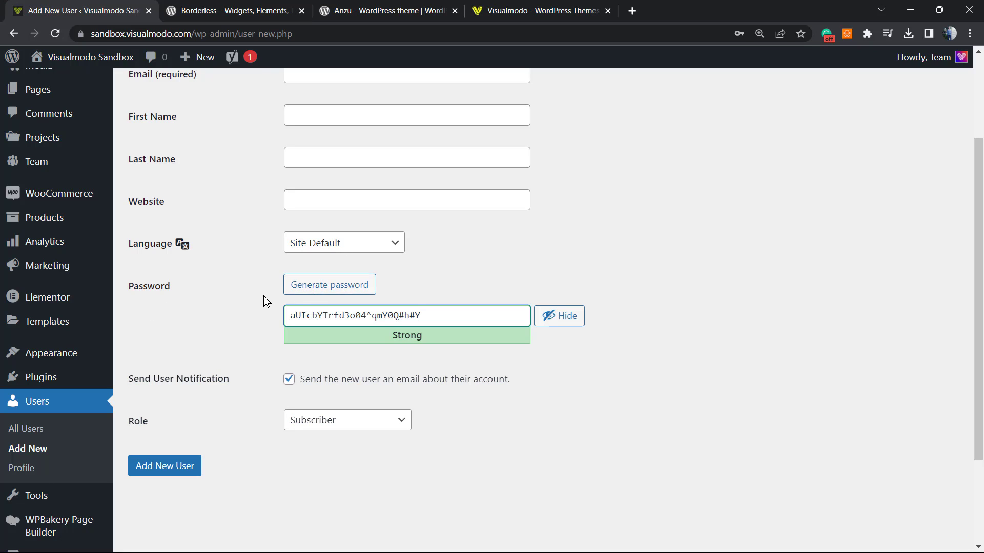
left_click(329, 284)
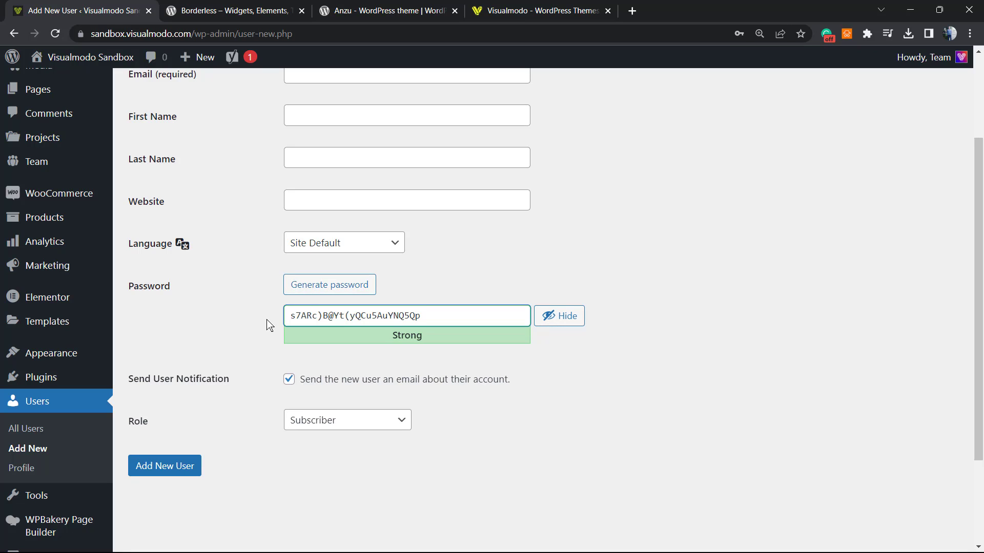
left_click(426, 315)
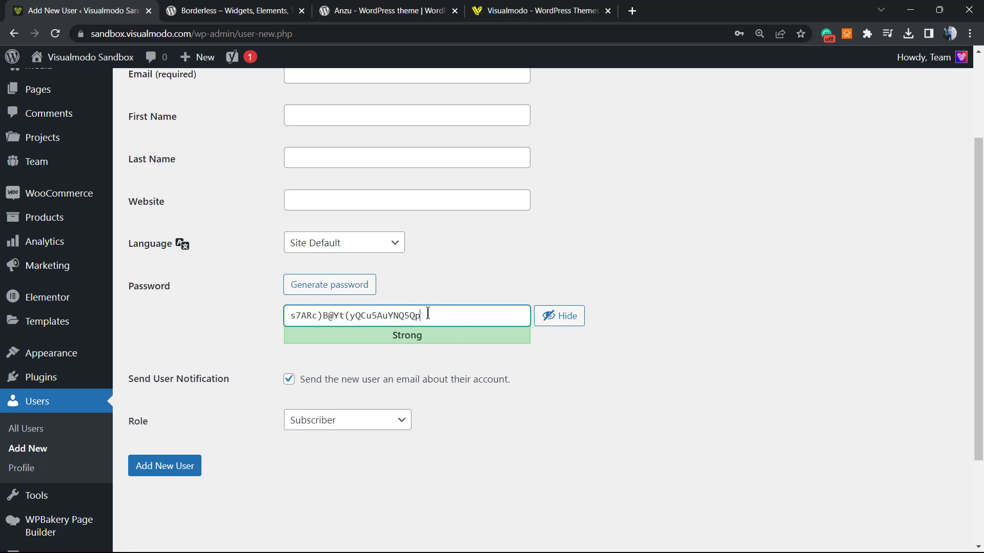
scroll("down", 3)
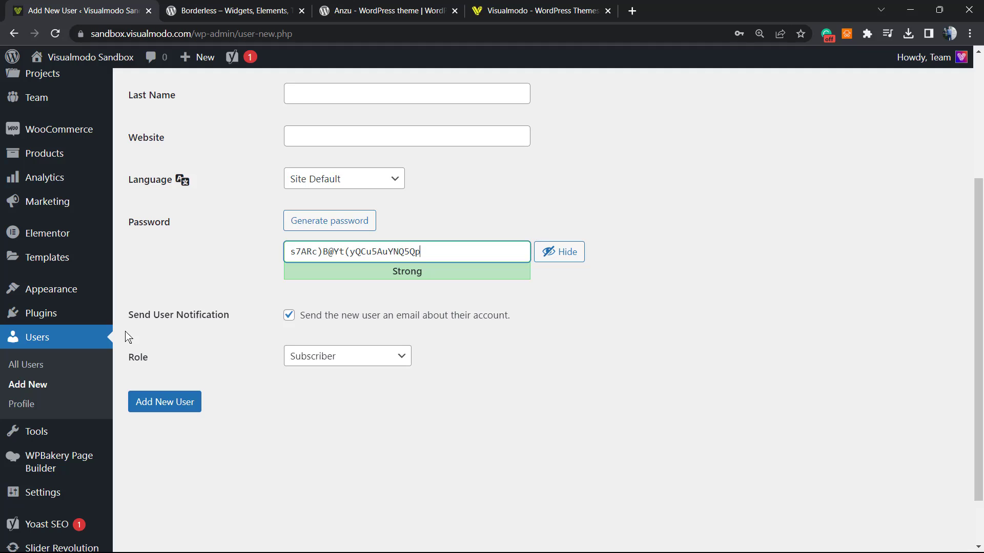
mouse_move(194, 354)
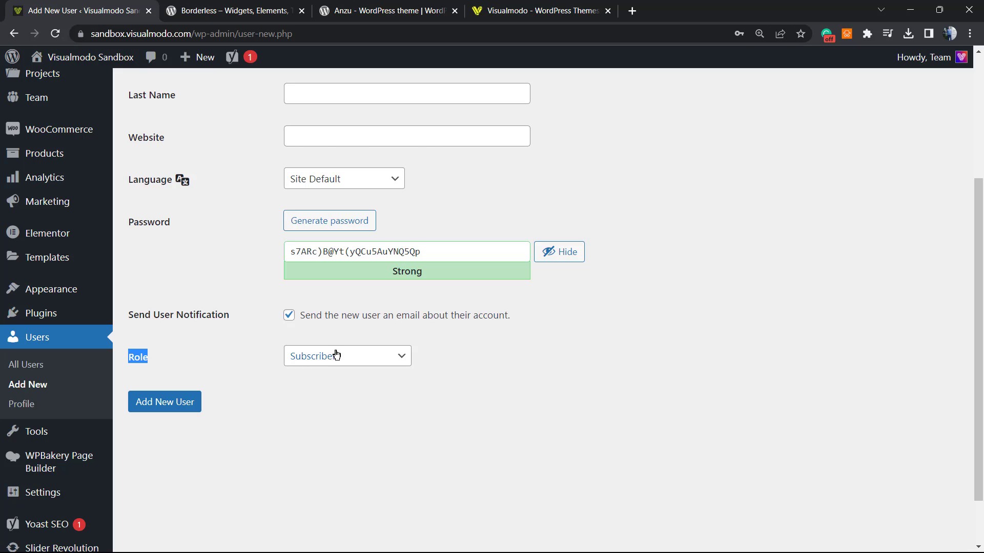
left_click(347, 356)
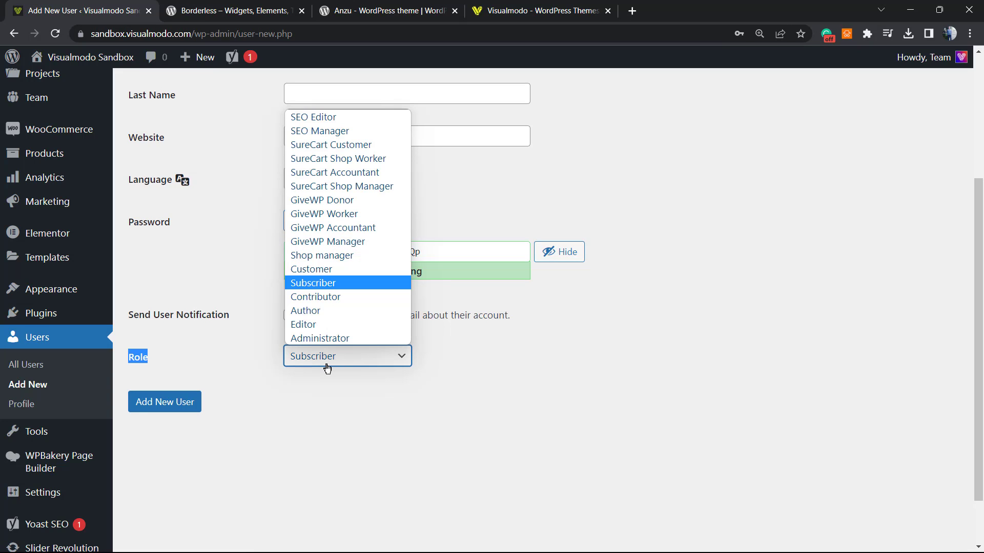
mouse_move(304, 324)
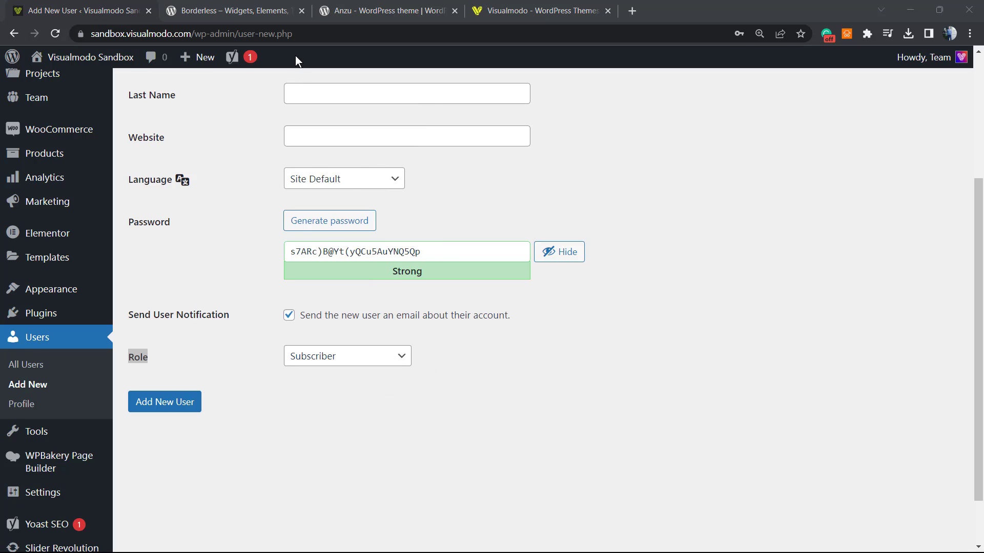
left_click(348, 356)
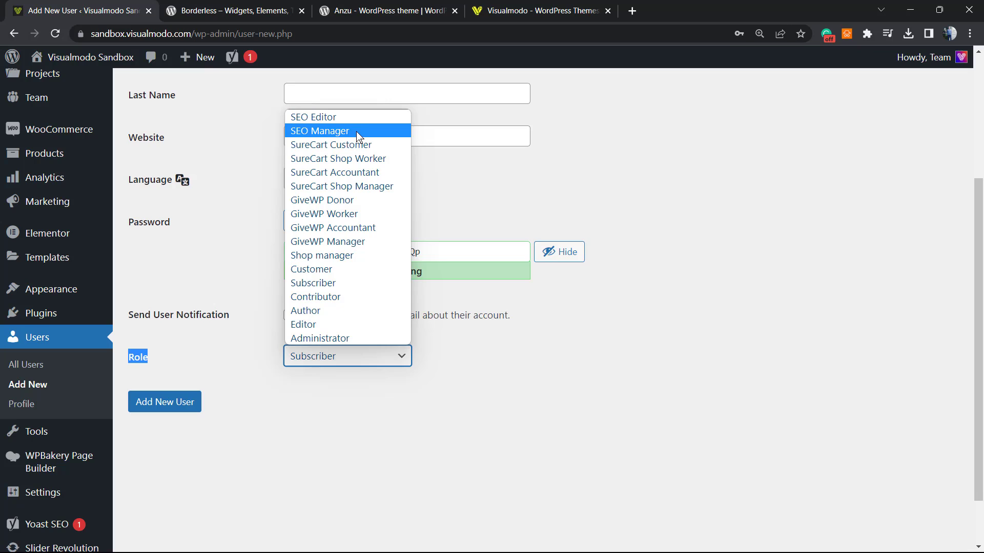
mouse_move(391, 144)
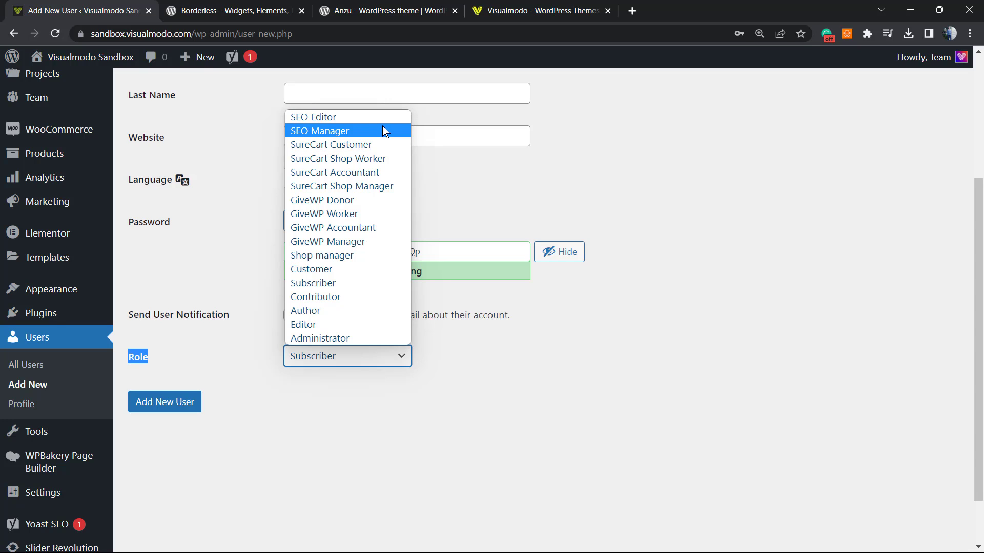
mouse_move(362, 118)
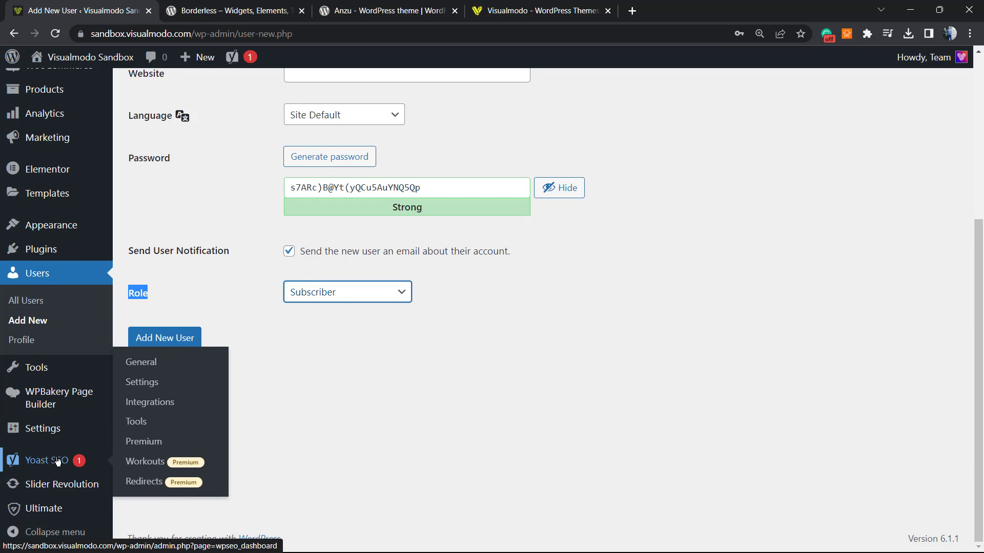
mouse_move(53, 460)
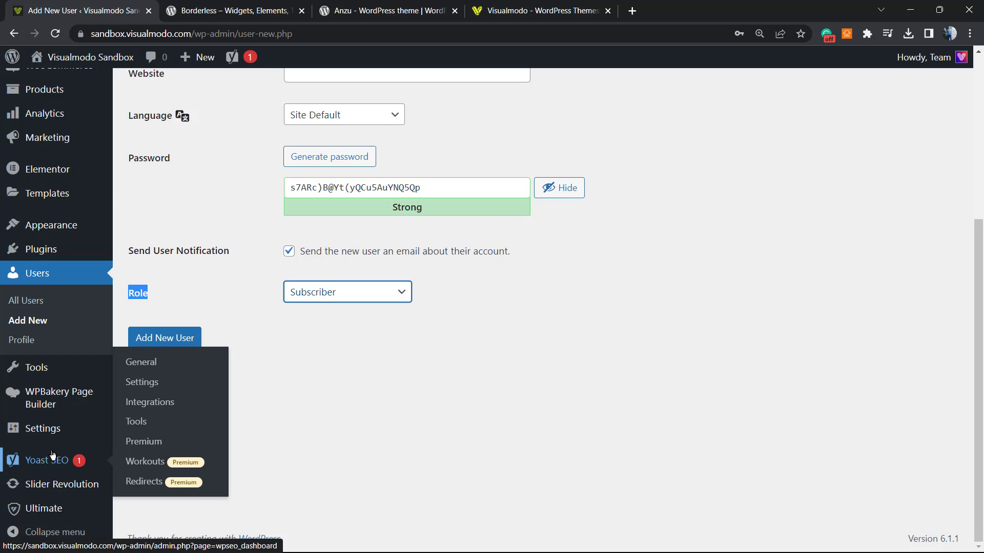
mouse_move(55, 469)
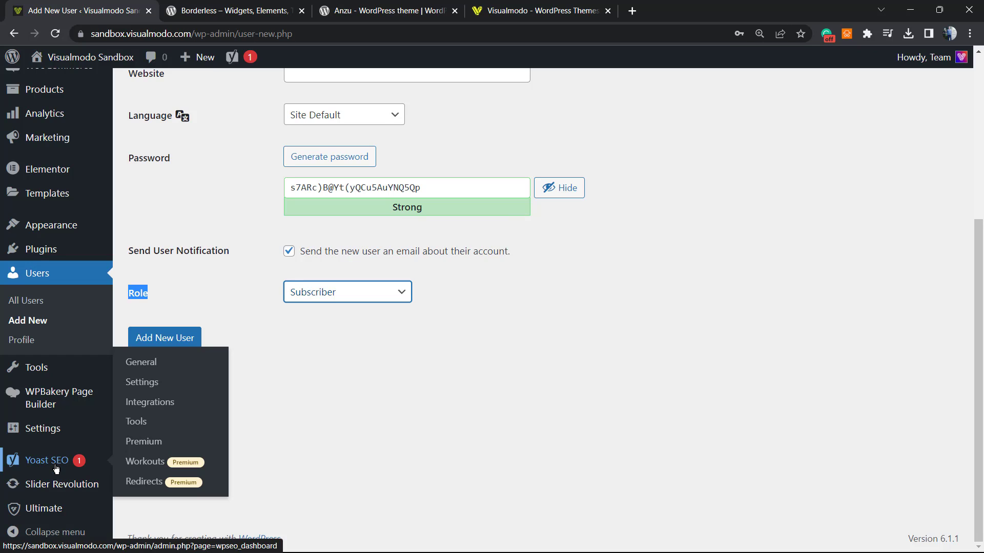
mouse_move(141, 382)
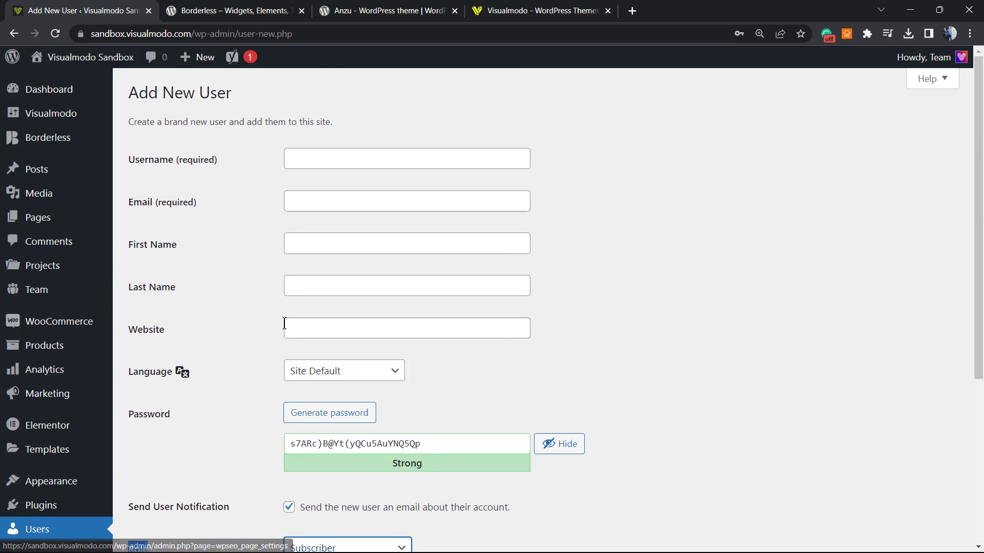
Scroll the Add New User form to reach the Role dropdown
scroll("down", 3)
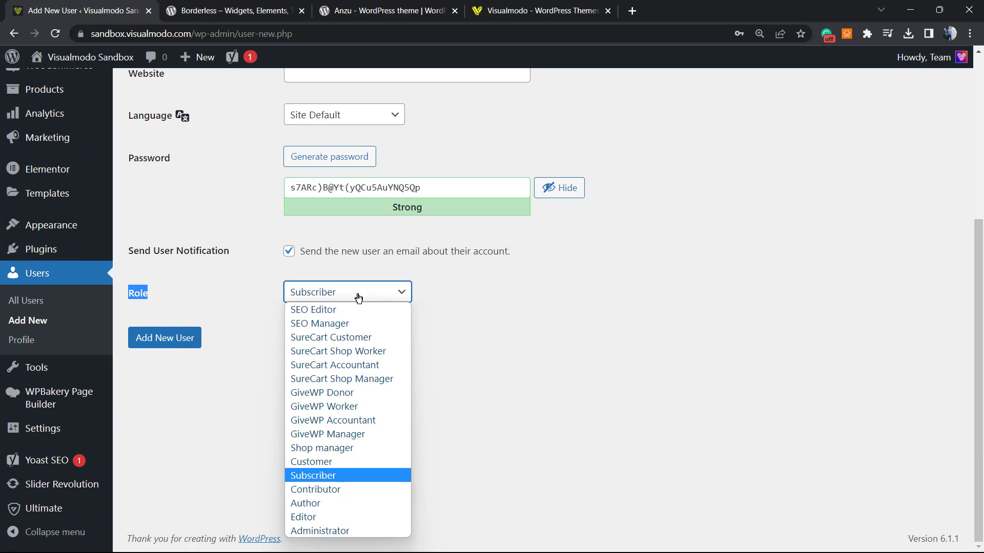
mouse_move(367, 314)
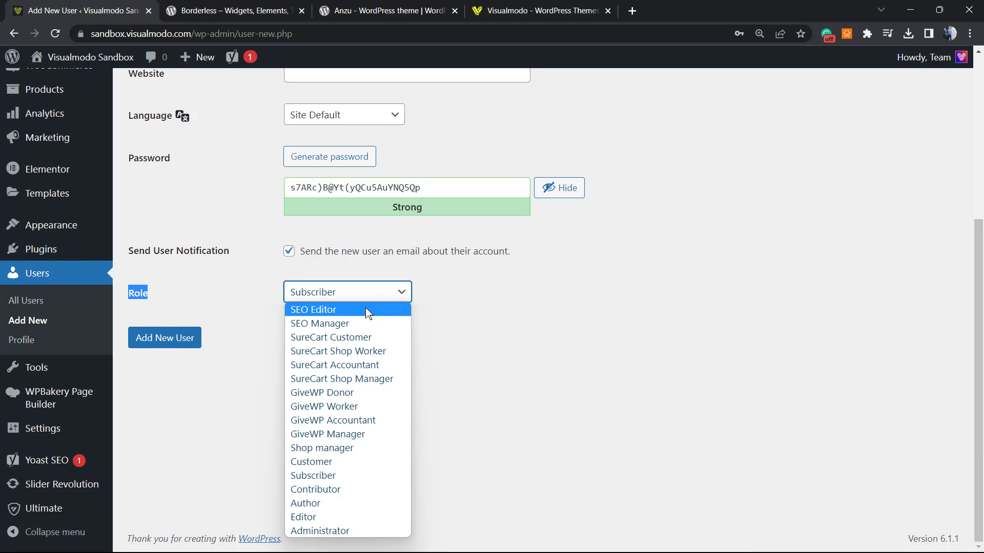
mouse_move(365, 314)
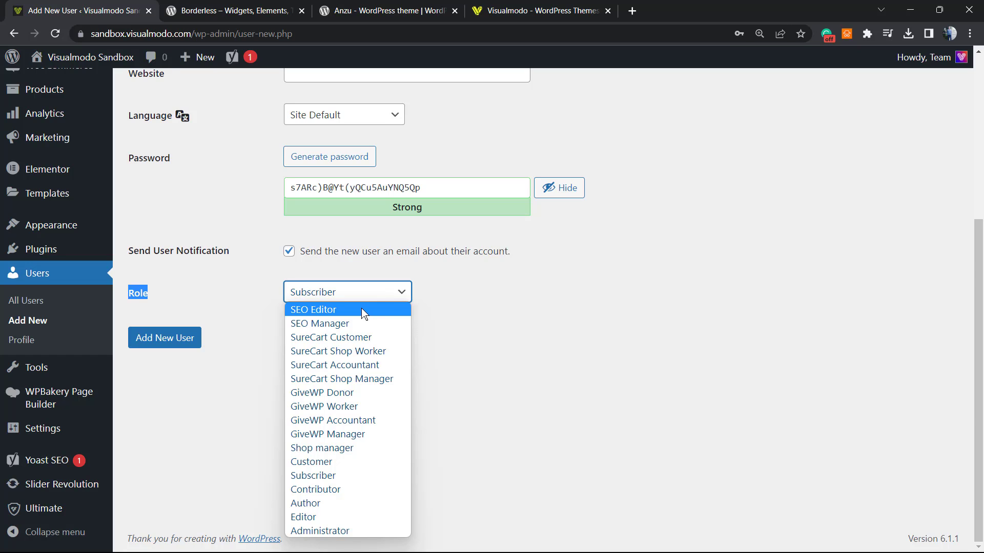
mouse_move(376, 323)
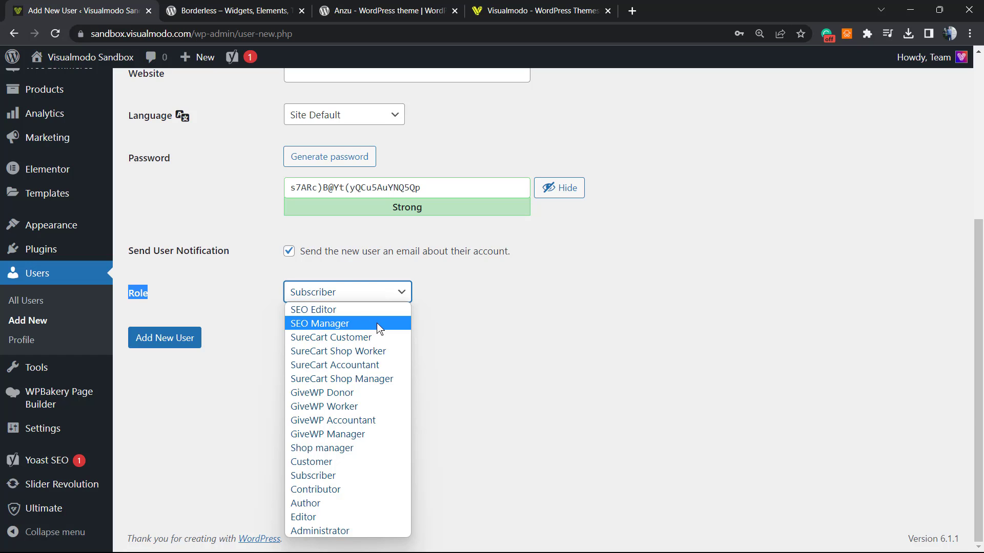
Set the new user's role to SEO Manager instead of Subscriber
left_click(320, 322)
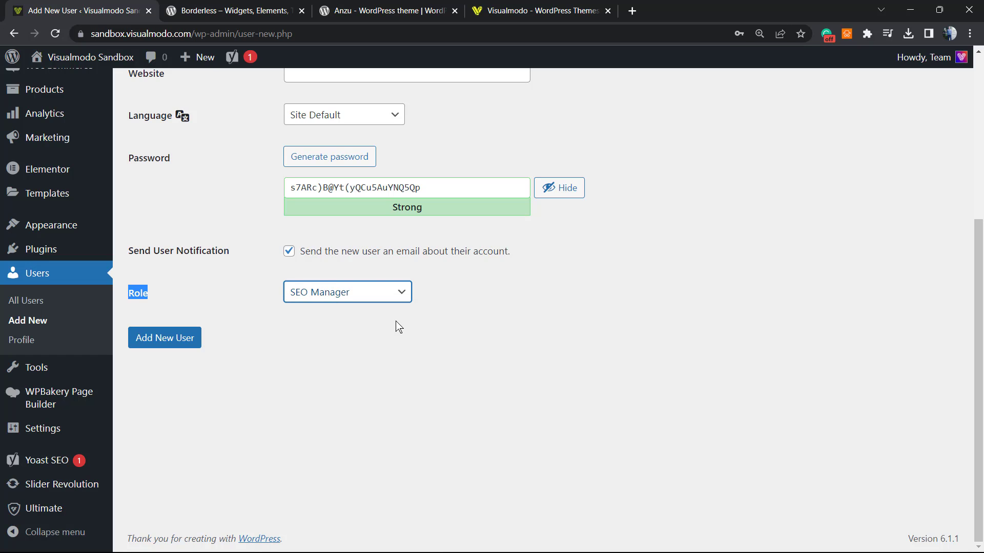
Scroll the Add New User form up and down to review the password and SEO Manager role
scroll("up", 3)
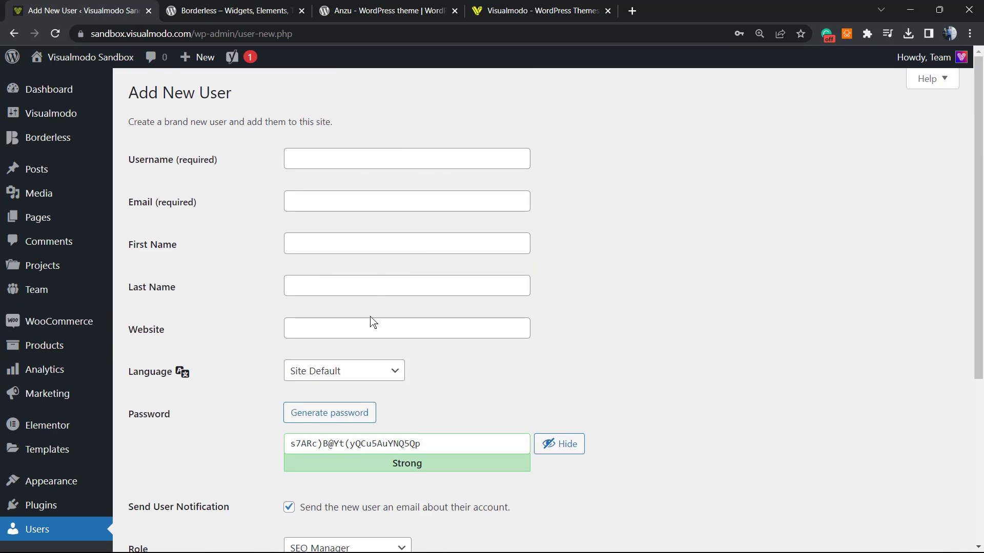
scroll("down", 3)
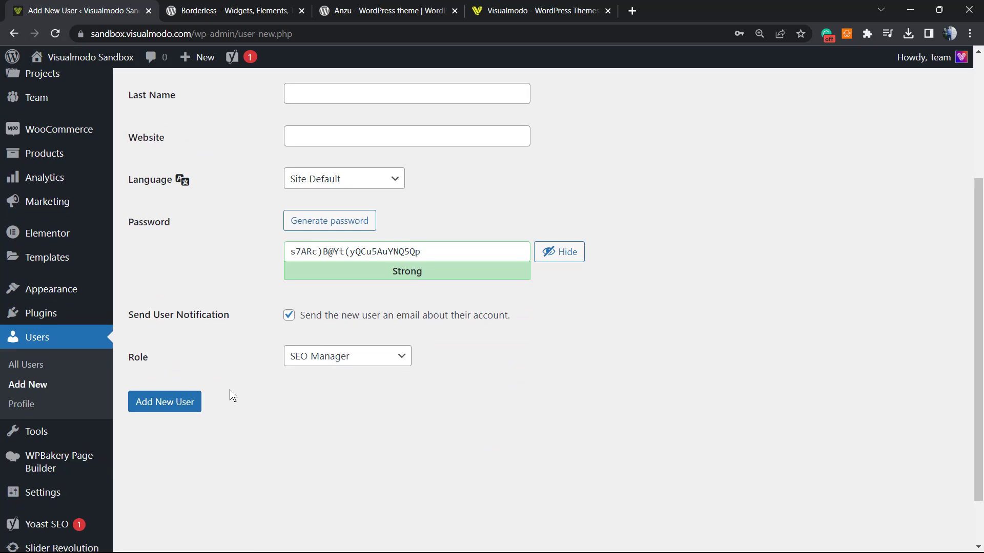
scroll("up", 3)
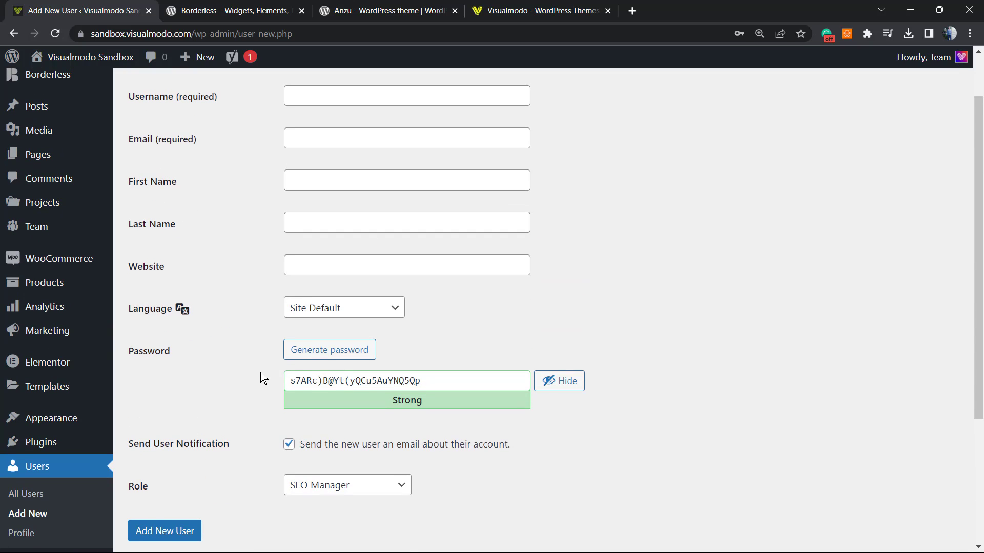
scroll("up", 3)
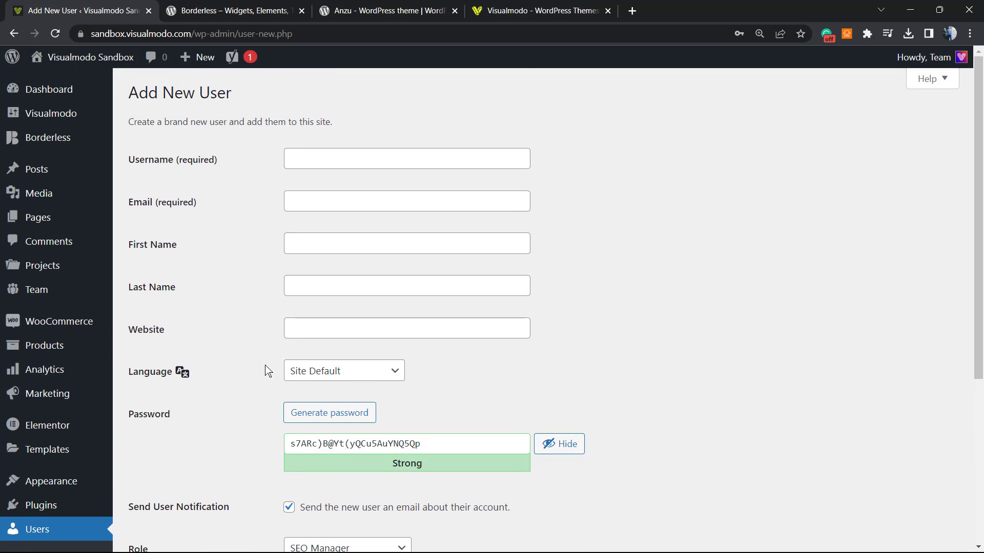
scroll("down", 3)
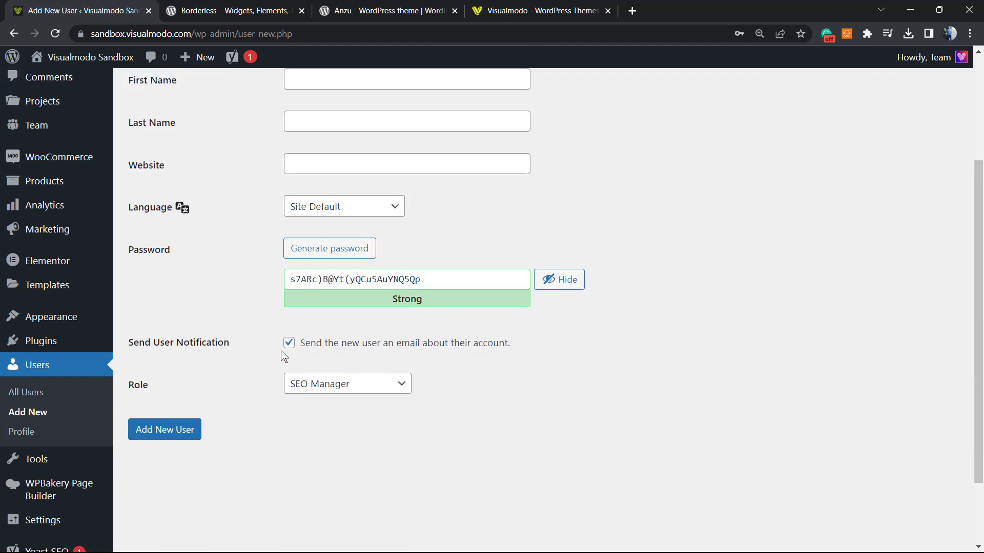
scroll("down", 3)
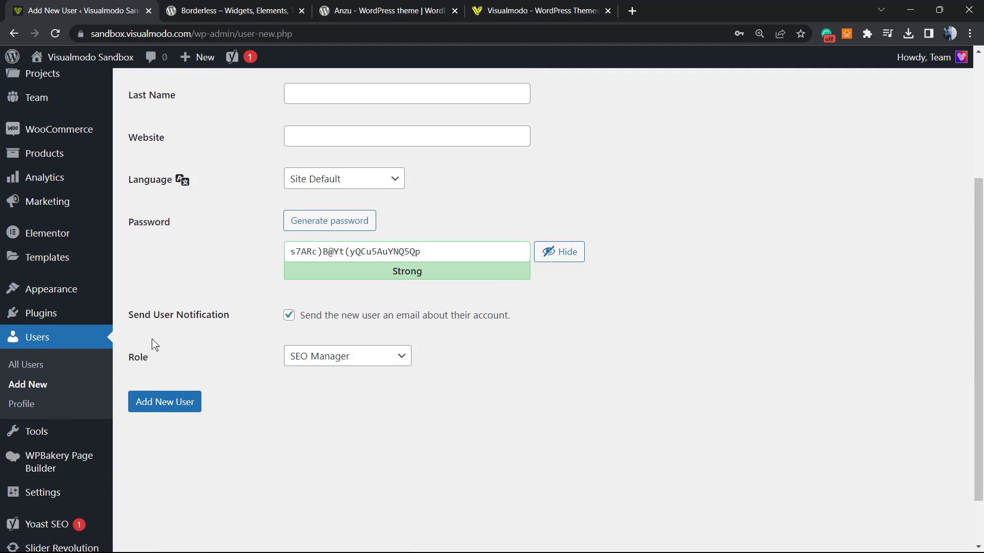
scroll("up", 3)
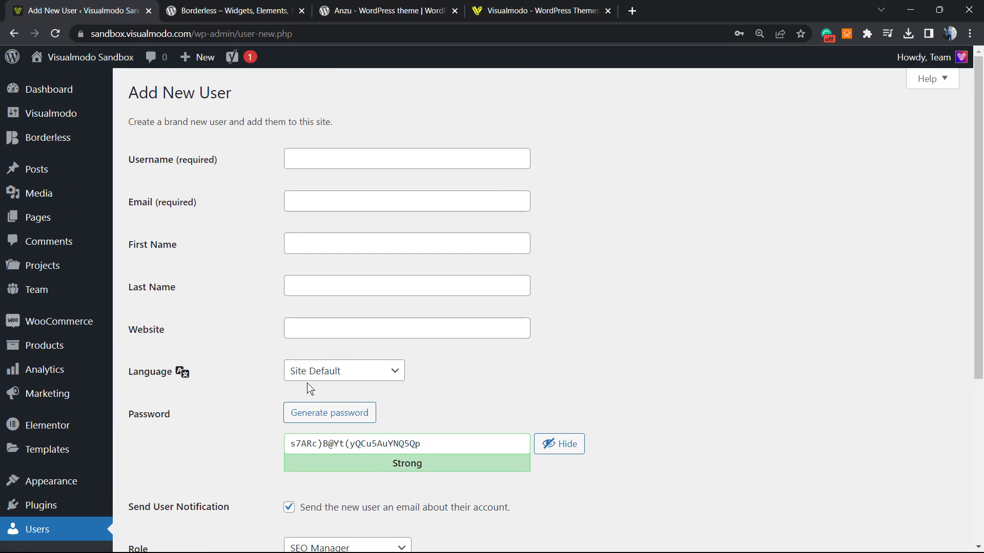
scroll("down", 3)
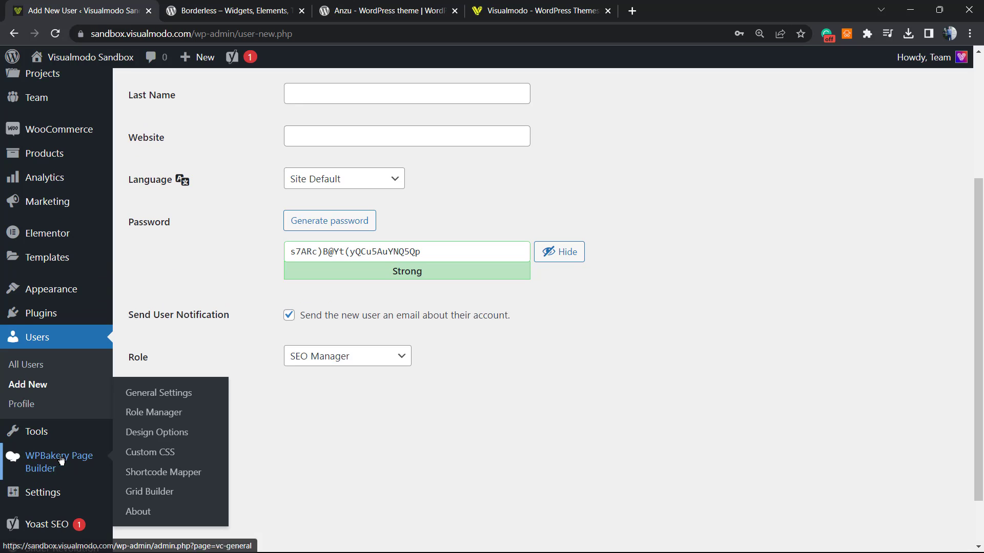
scroll("up", 3)
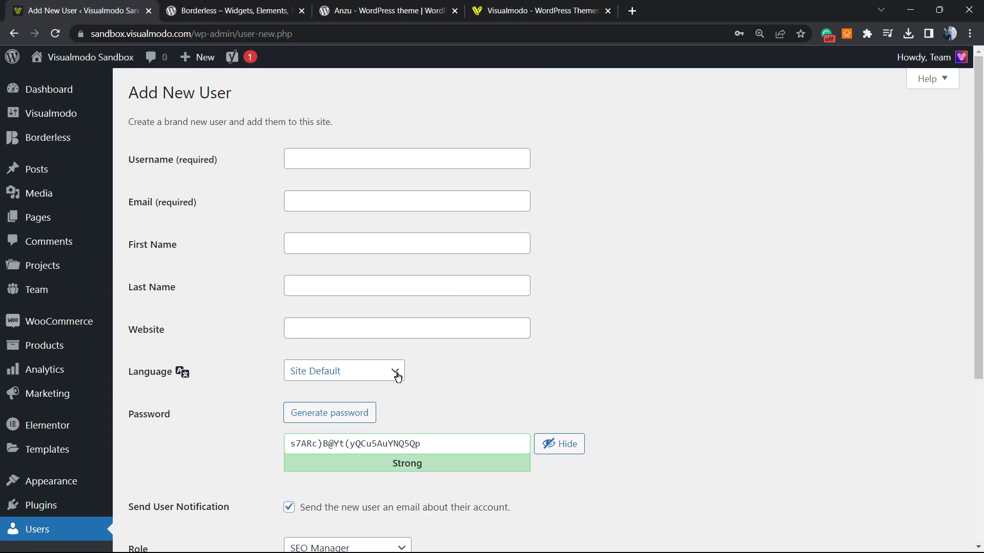
mouse_move(448, 359)
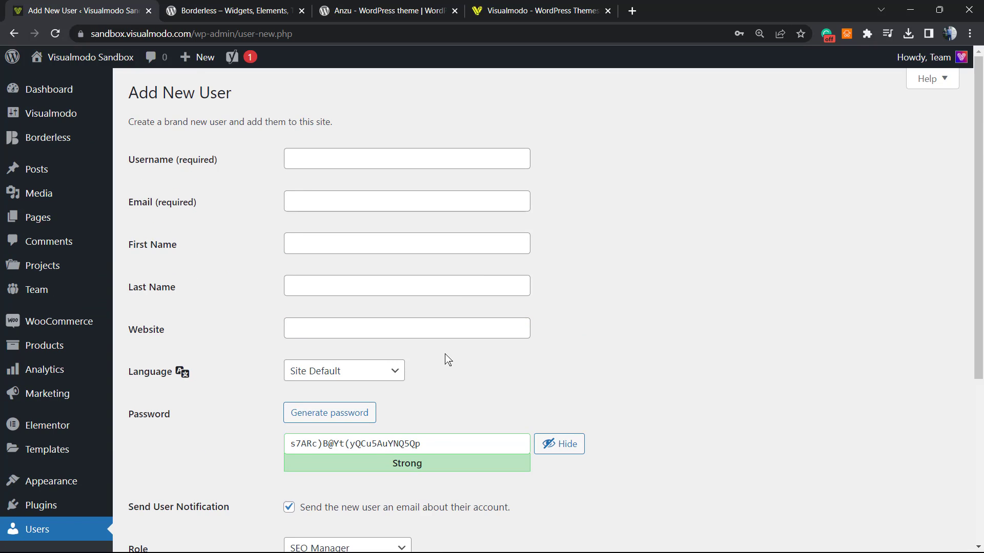
mouse_move(422, 363)
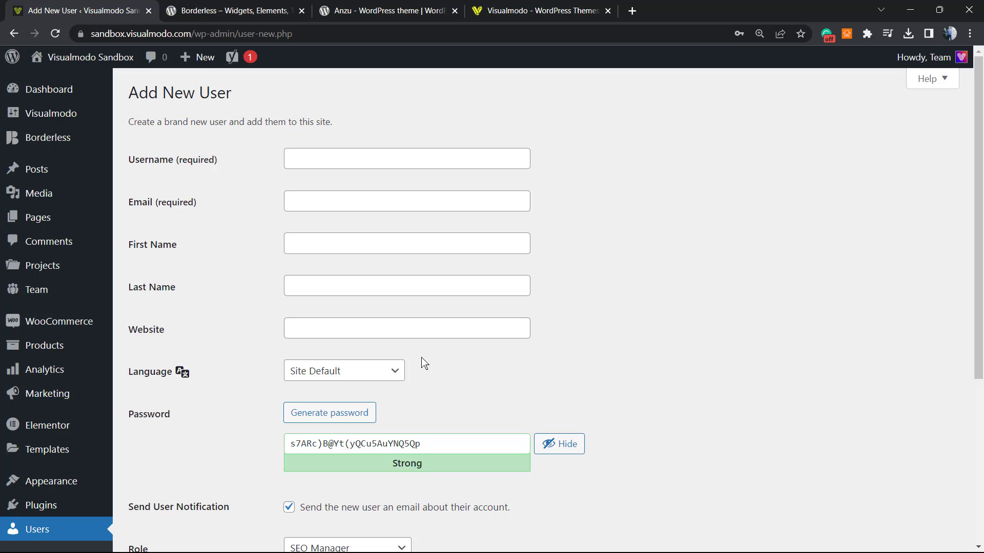
scroll("down", 3)
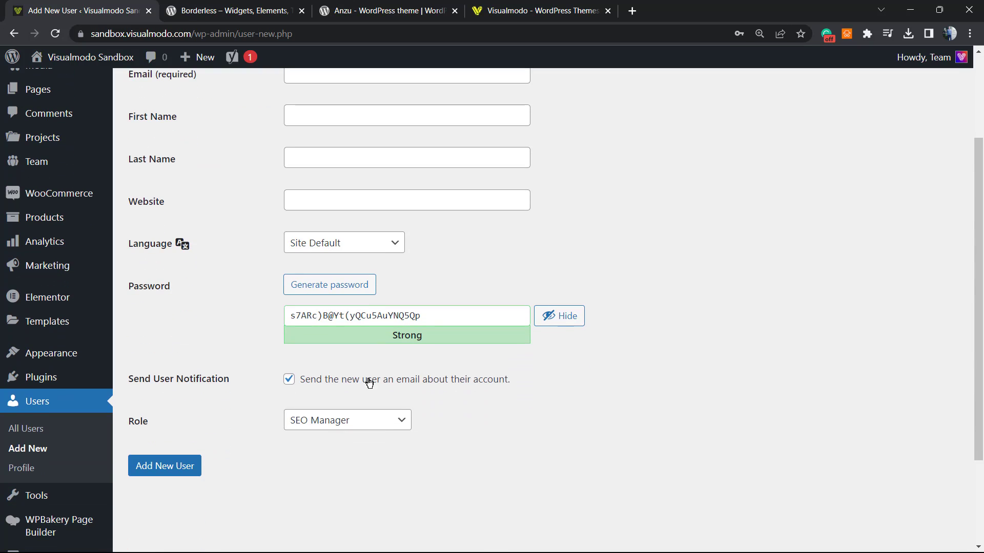
mouse_move(407, 357)
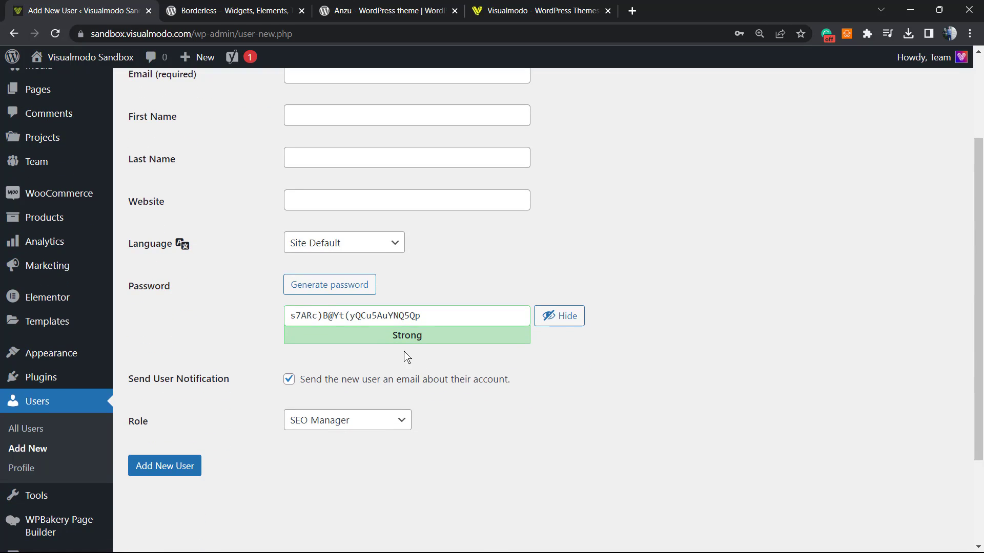
mouse_move(208, 362)
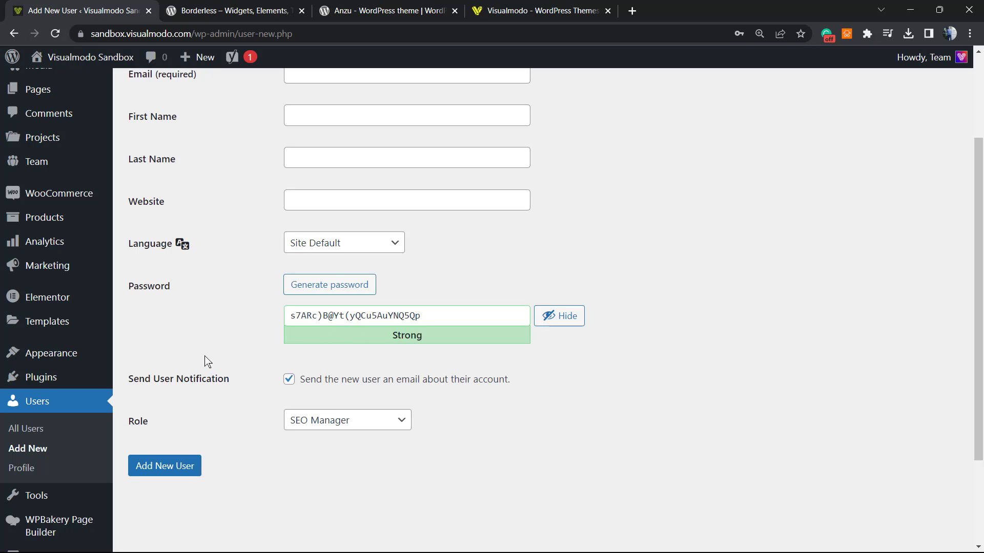
mouse_move(372, 221)
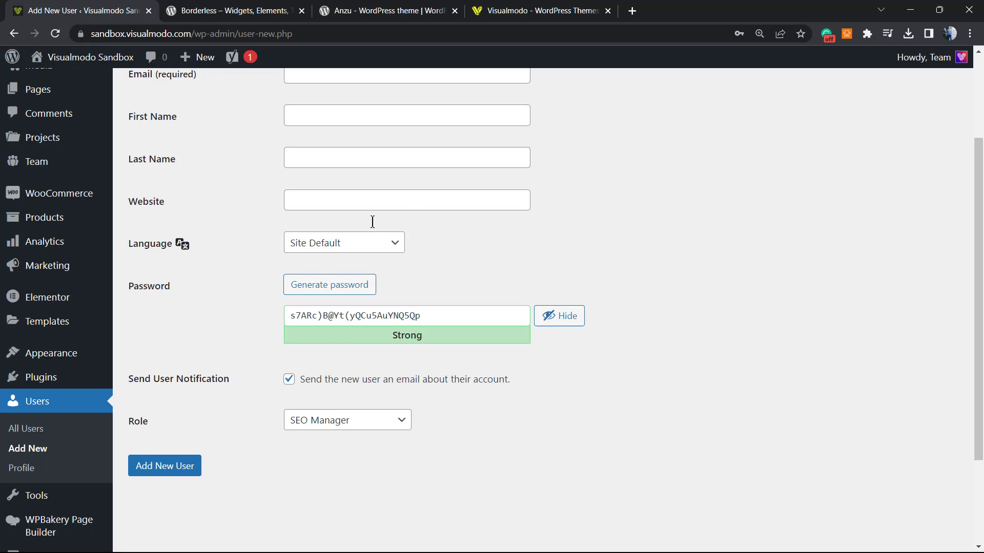
mouse_move(260, 278)
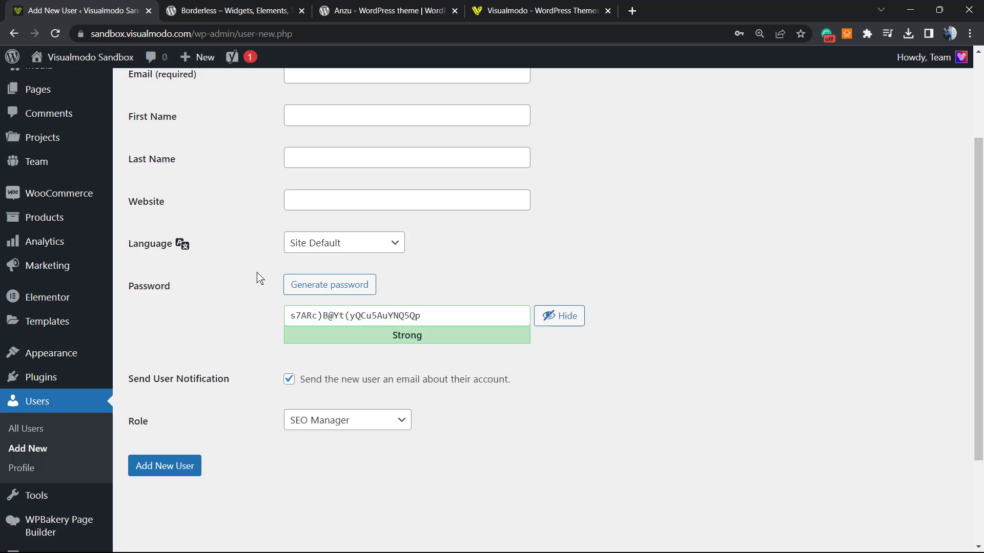
scroll("down", 3)
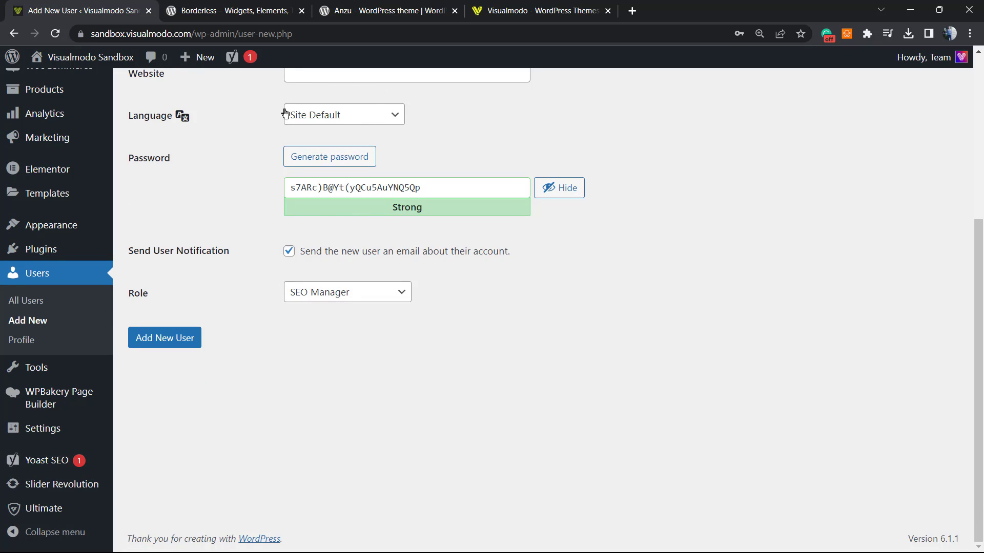
Switch to the Borderless plugin page on WordPress.org and read its title and description
left_click(232, 10)
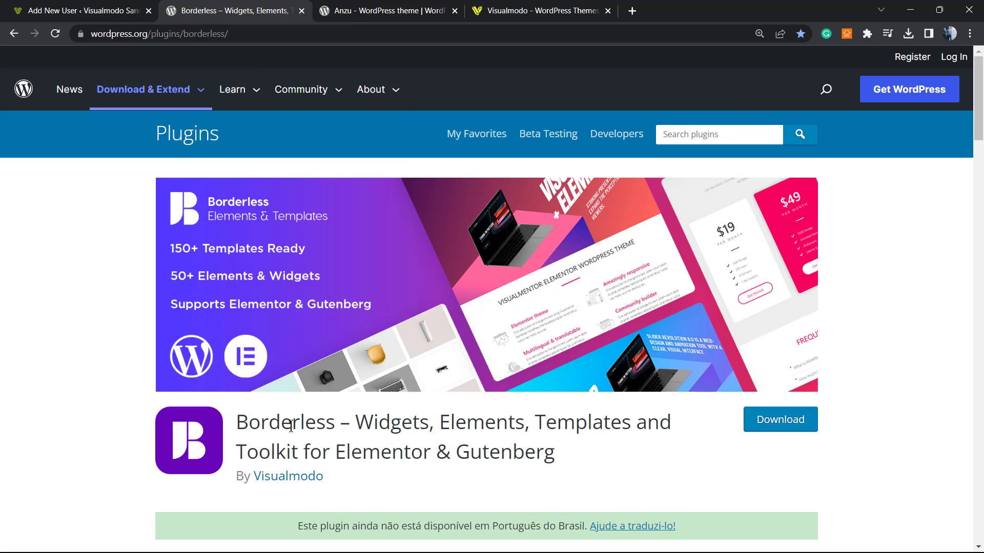
double_click(391, 421)
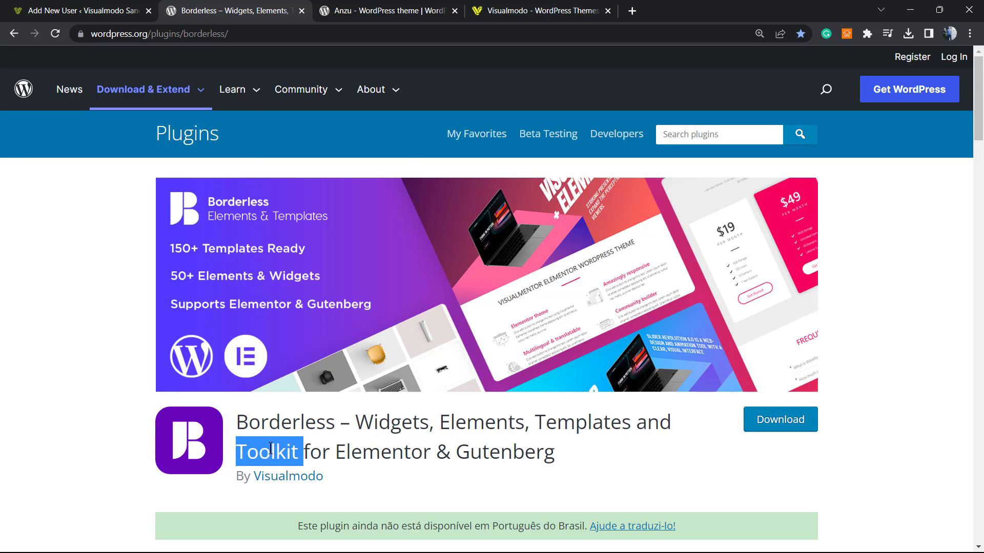
mouse_move(437, 440)
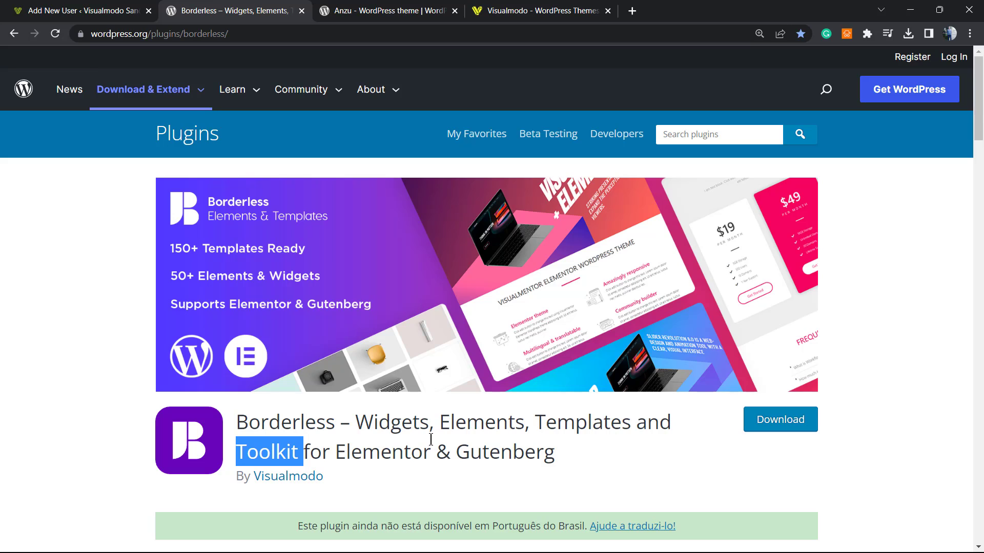
mouse_move(393, 409)
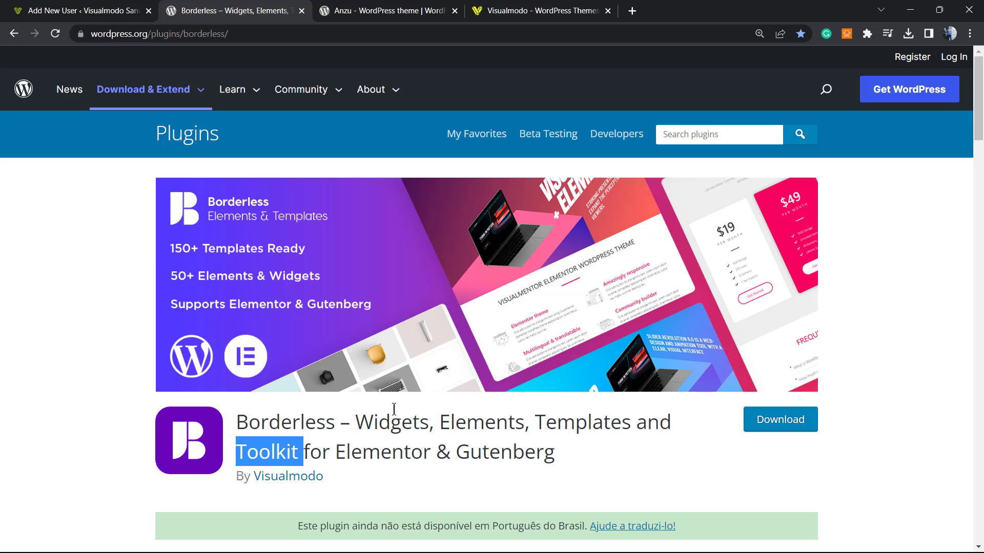
scroll("down", 3)
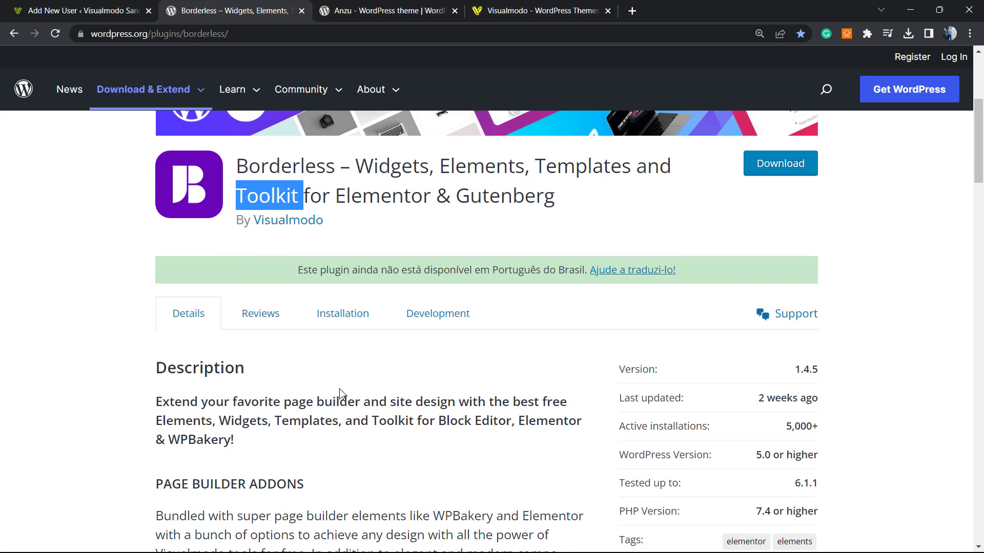
Switch to the Anzu theme page by Visualmodo and highlight the theme name
left_click(387, 10)
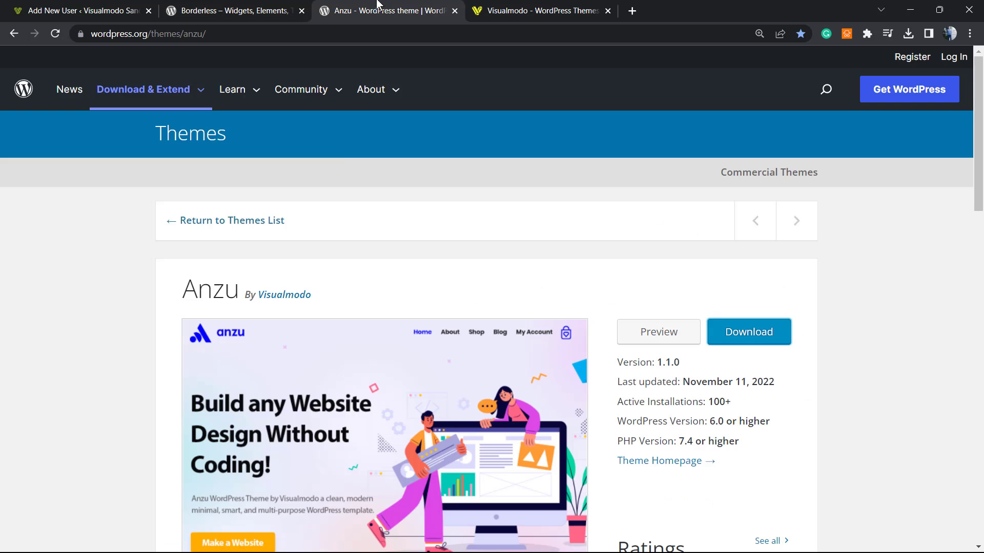
left_click(370, 89)
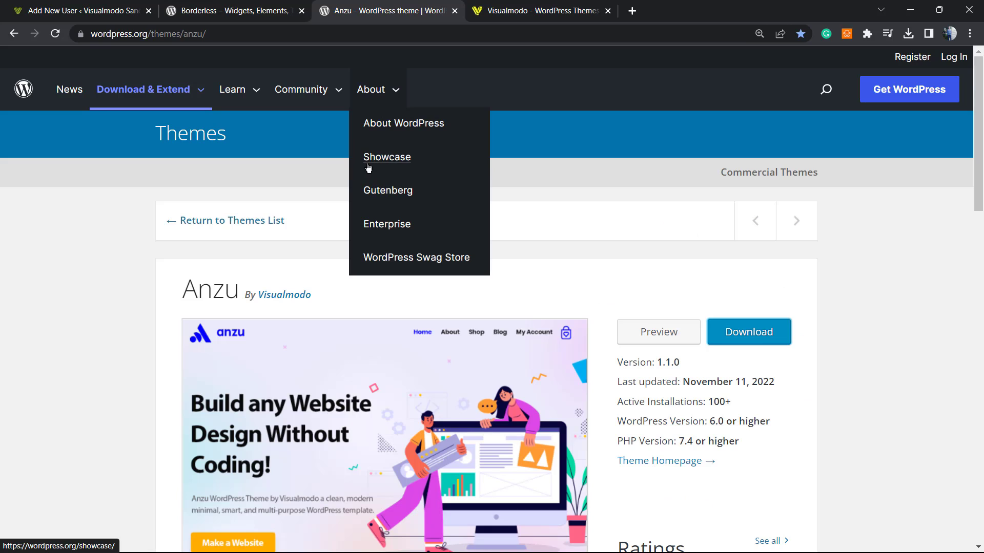
mouse_move(339, 230)
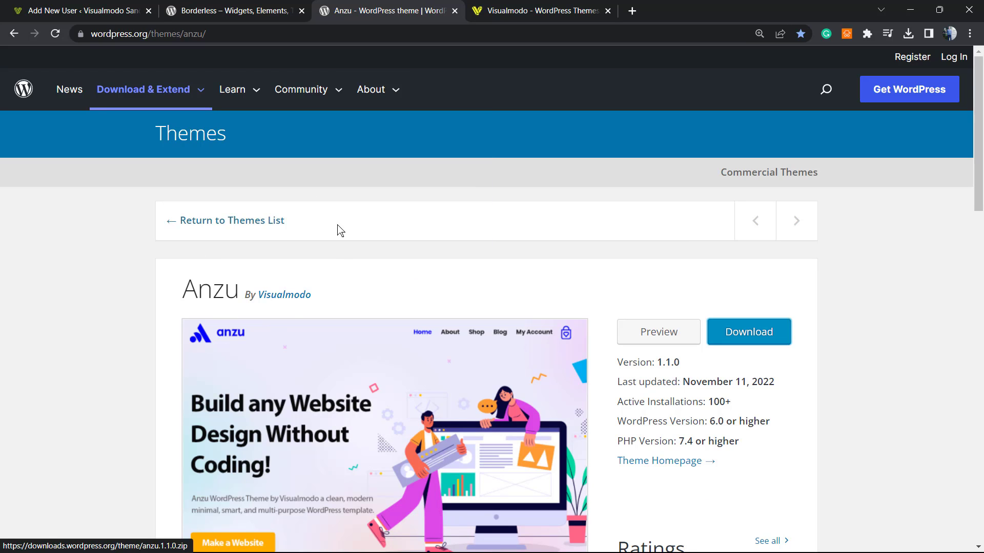
mouse_move(312, 265)
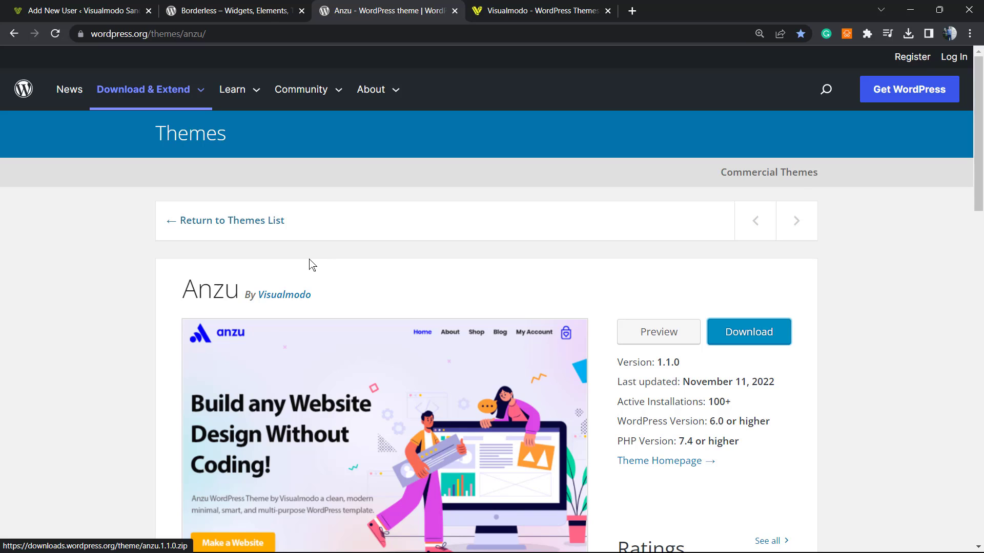
mouse_move(220, 317)
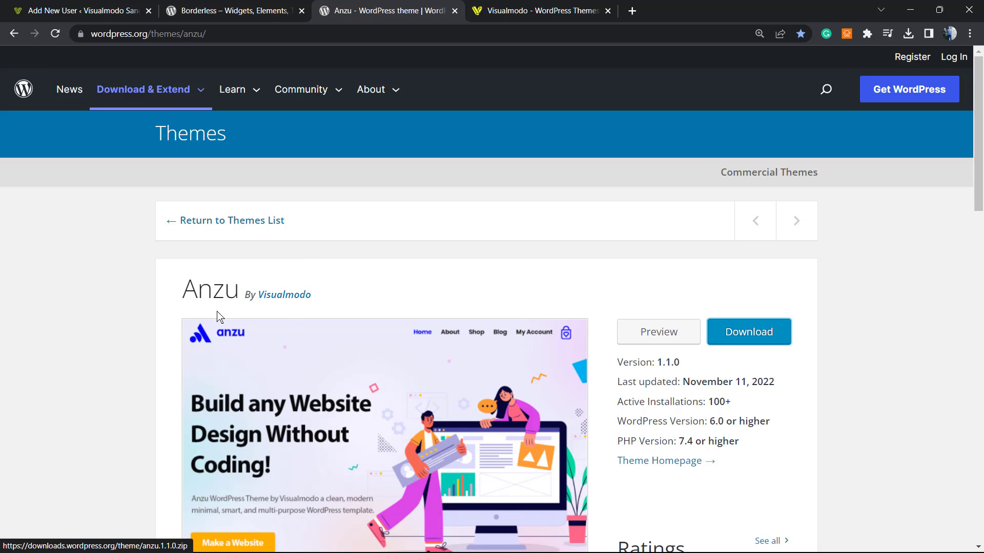
double_click(209, 289)
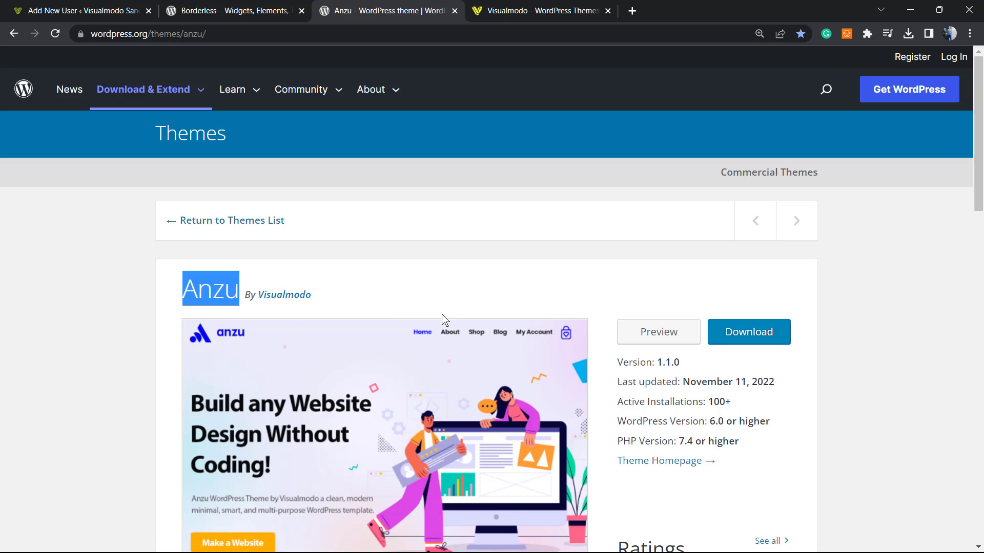
mouse_move(470, 280)
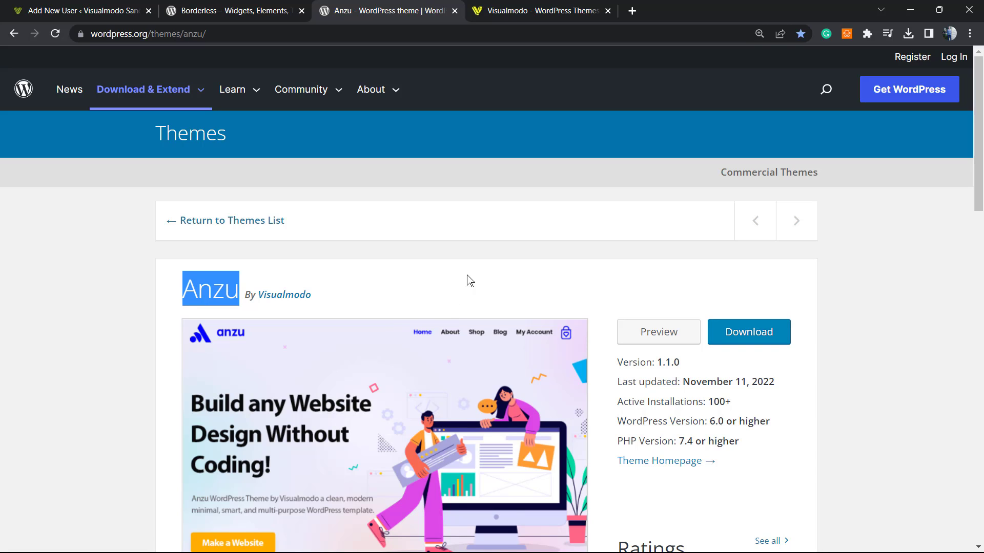
mouse_move(466, 287)
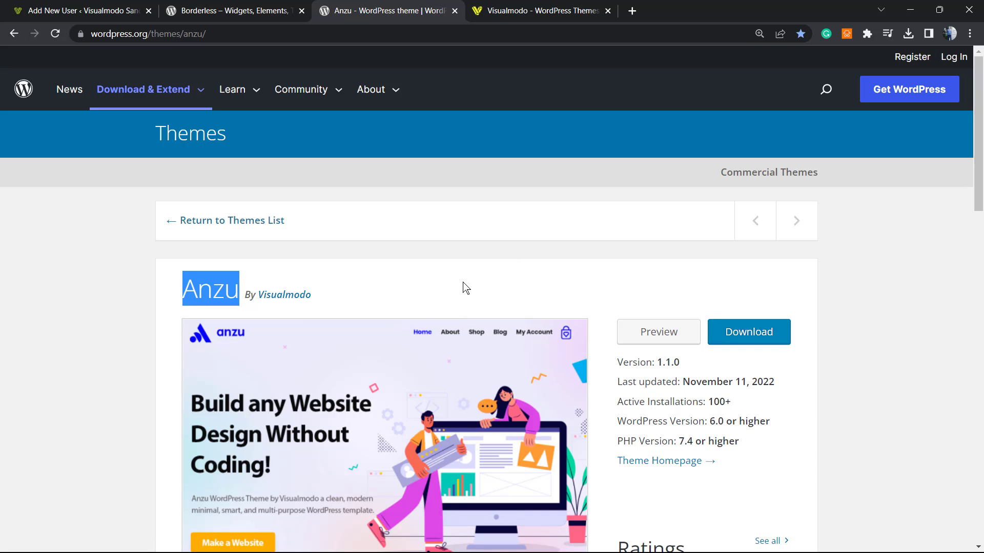
mouse_move(462, 272)
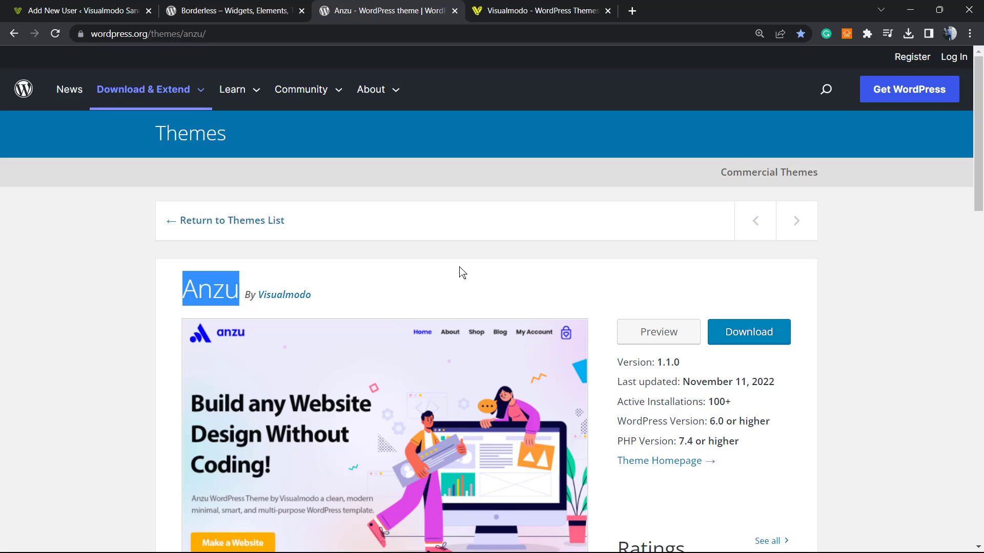
mouse_move(452, 267)
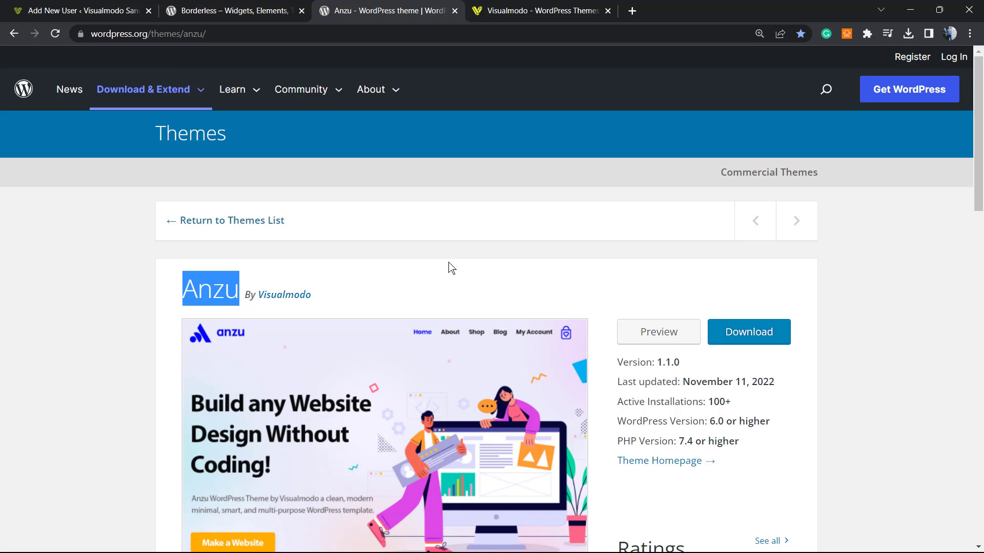
mouse_move(448, 288)
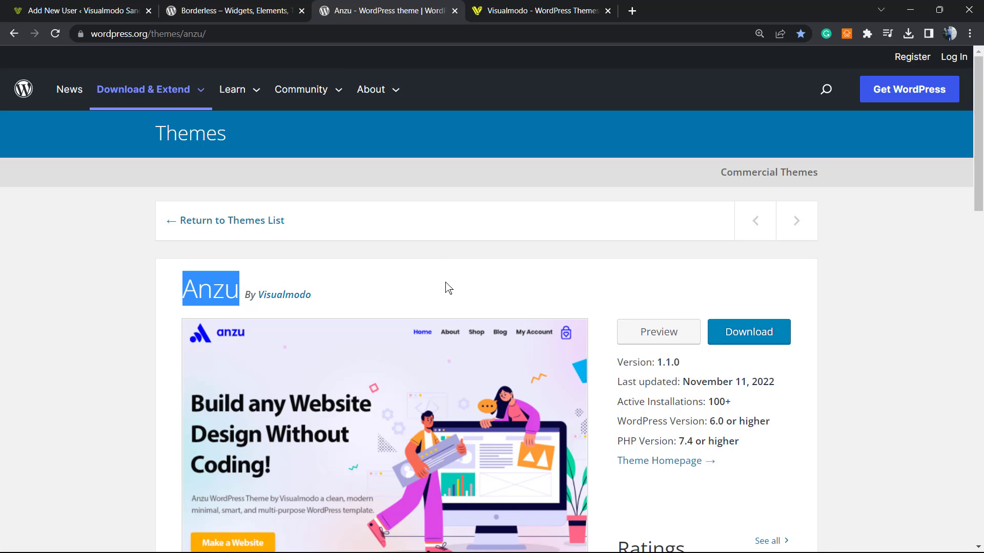
mouse_move(421, 290)
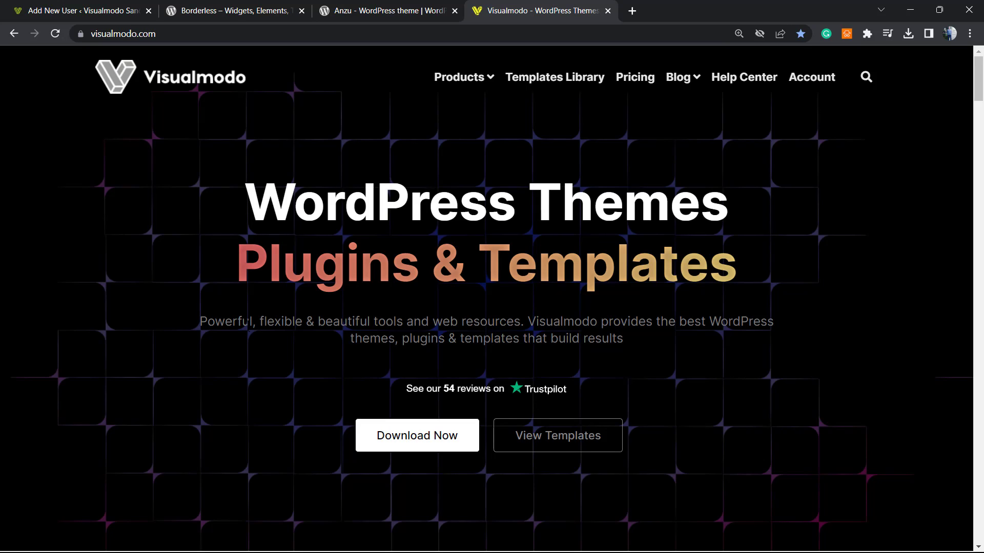
mouse_move(339, 77)
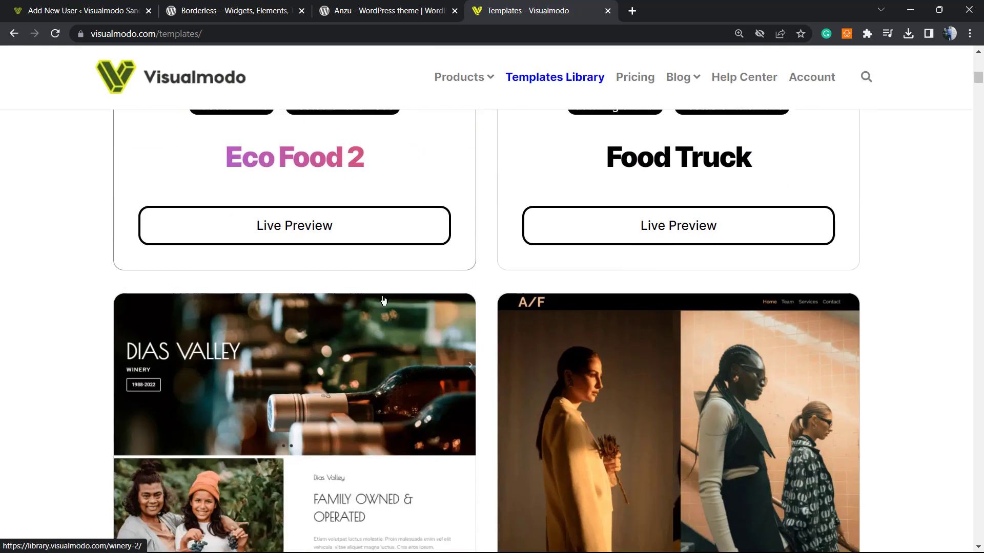
Scroll through Visualmodo's Templates Library cards such as Bakery, Herbal, Lawyer and Architect
scroll("down", 3)
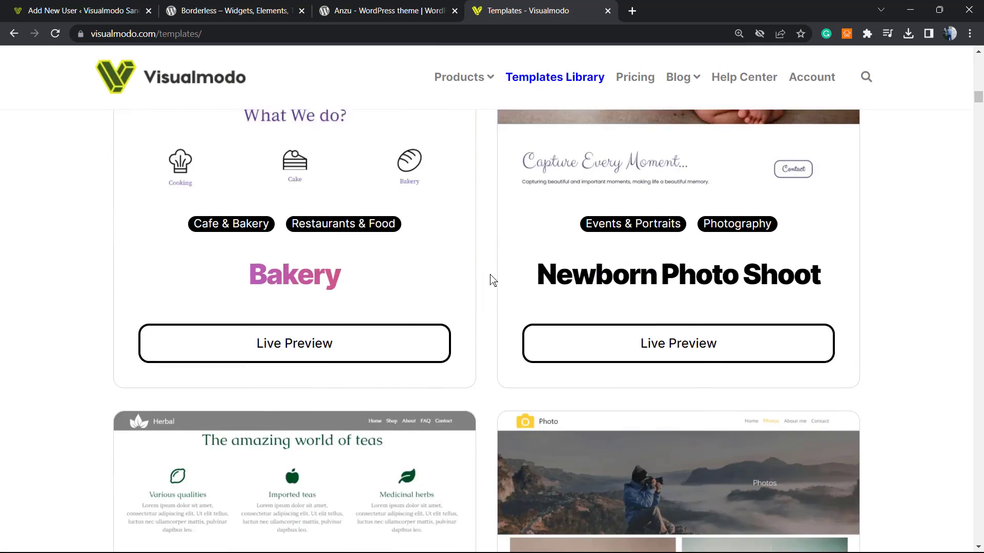
scroll("down", 3)
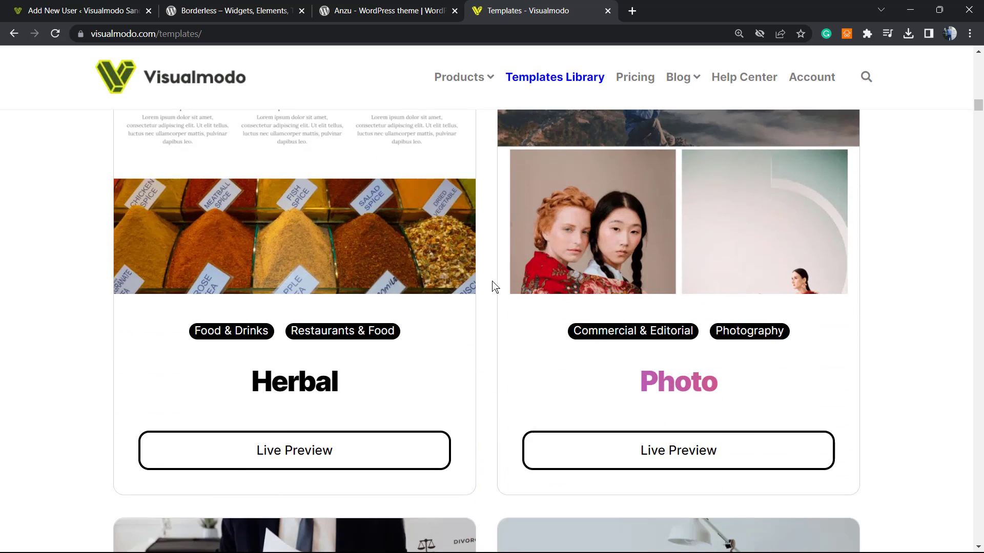
scroll("down", 3)
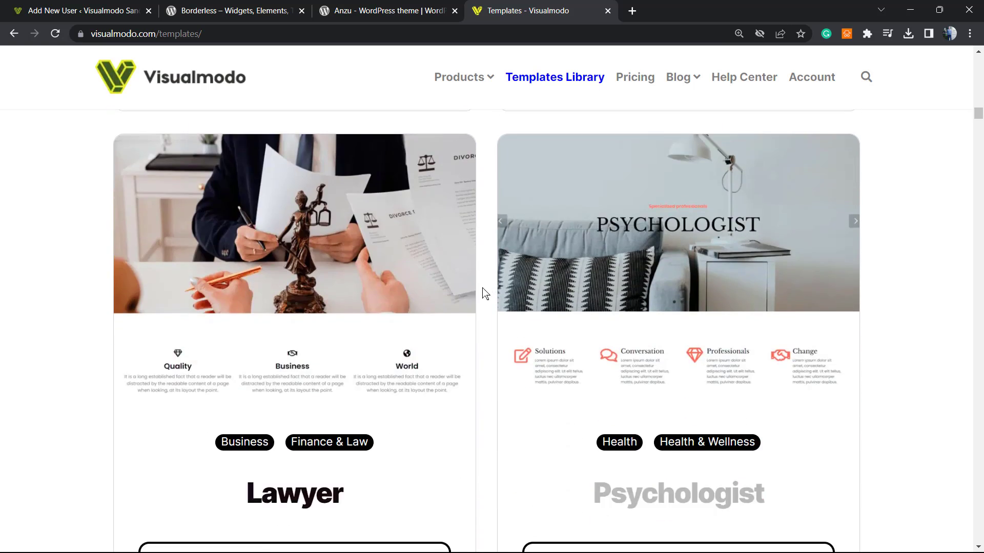
scroll("down", 3)
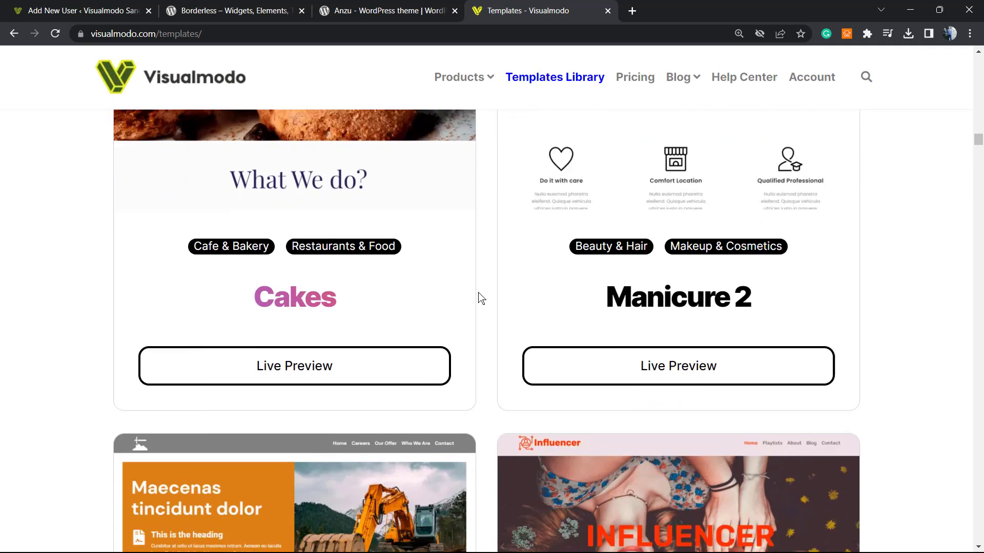
scroll("down", 3)
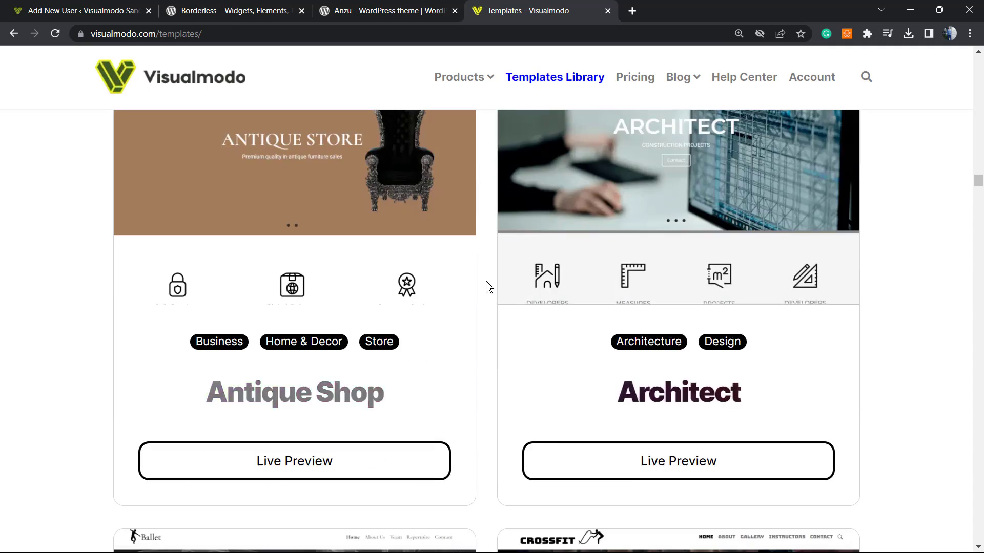